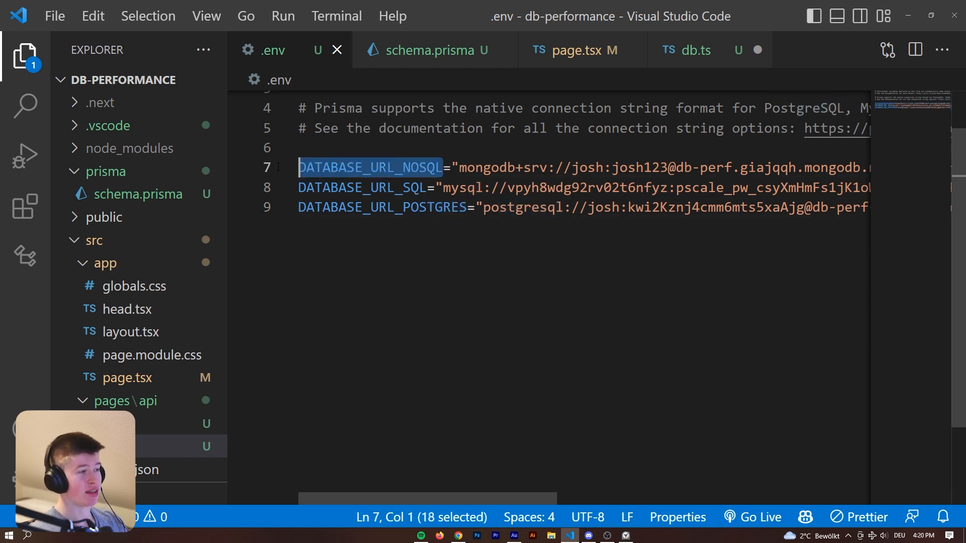
Step: Push the idc model to MongoDB with 'yarn prisma db push' from schema.prisma
left_click(427, 50)
type("cls")
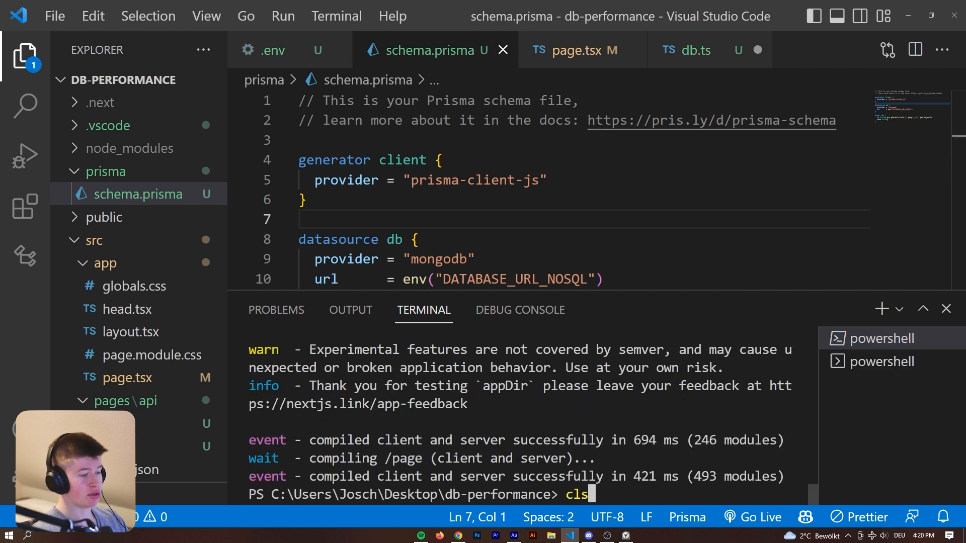
key("Return")
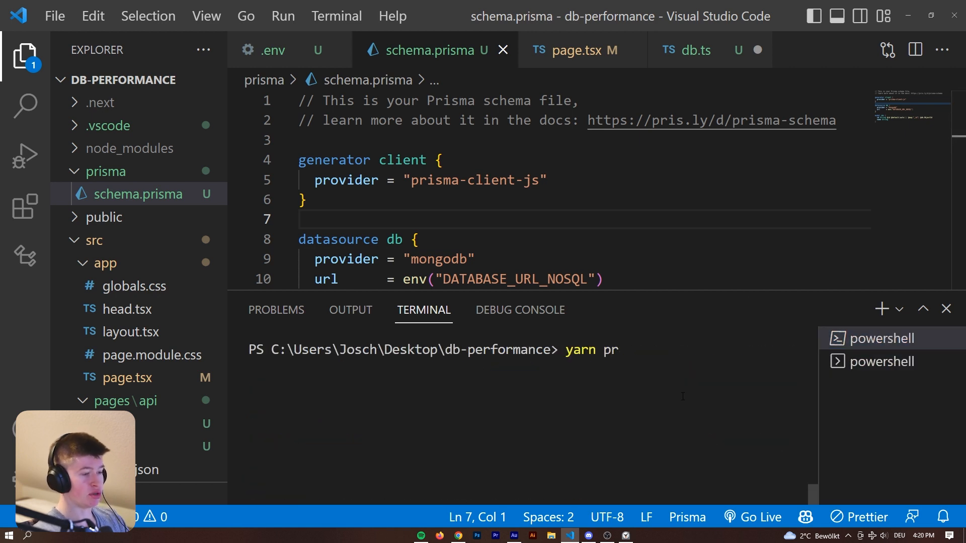
type("isma db push")
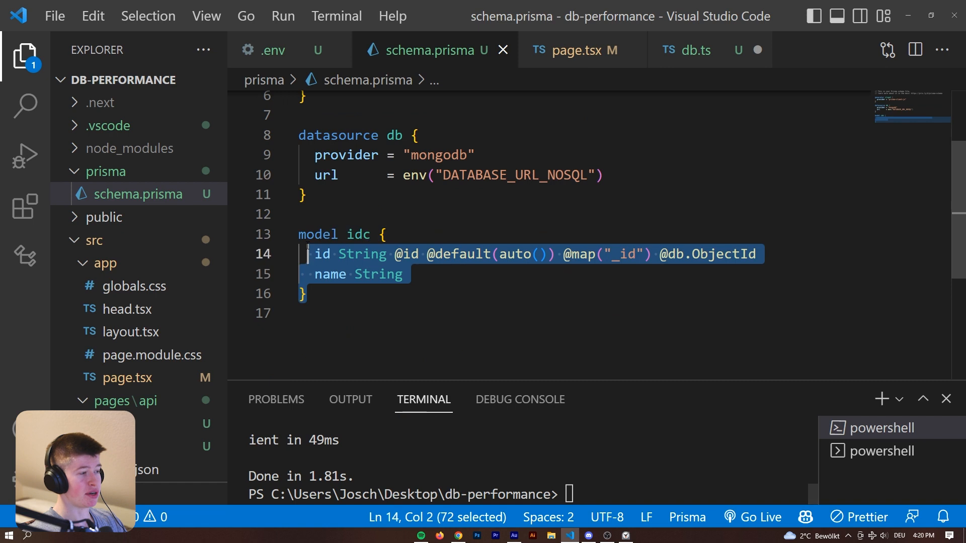
Step: Generate the Prisma Client with 'yarn prisma generate'
left_click(306, 293)
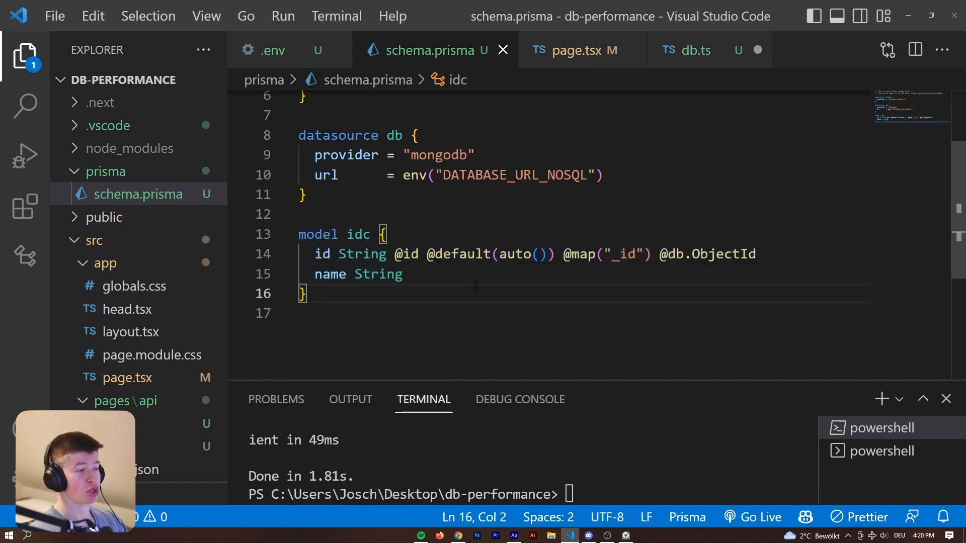
type("y")
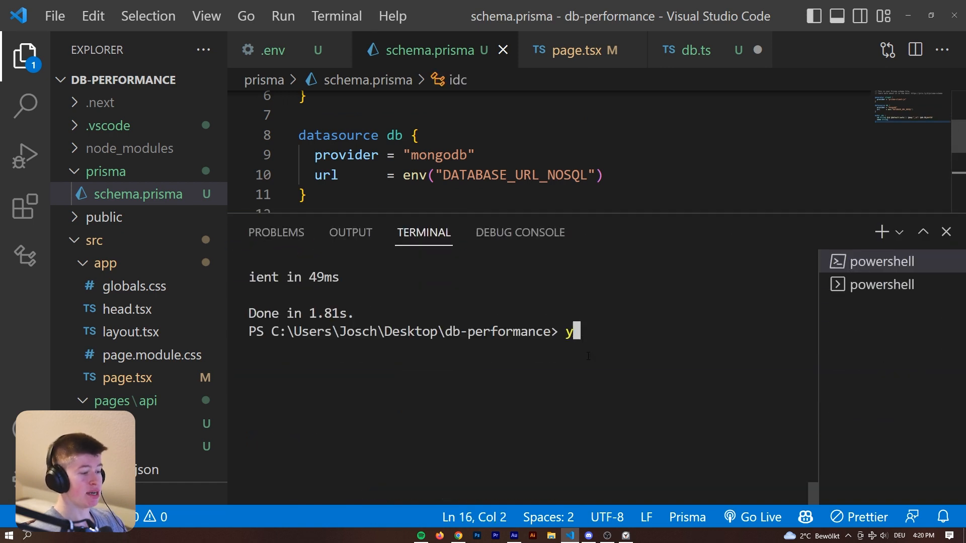
type("arn prisma gener")
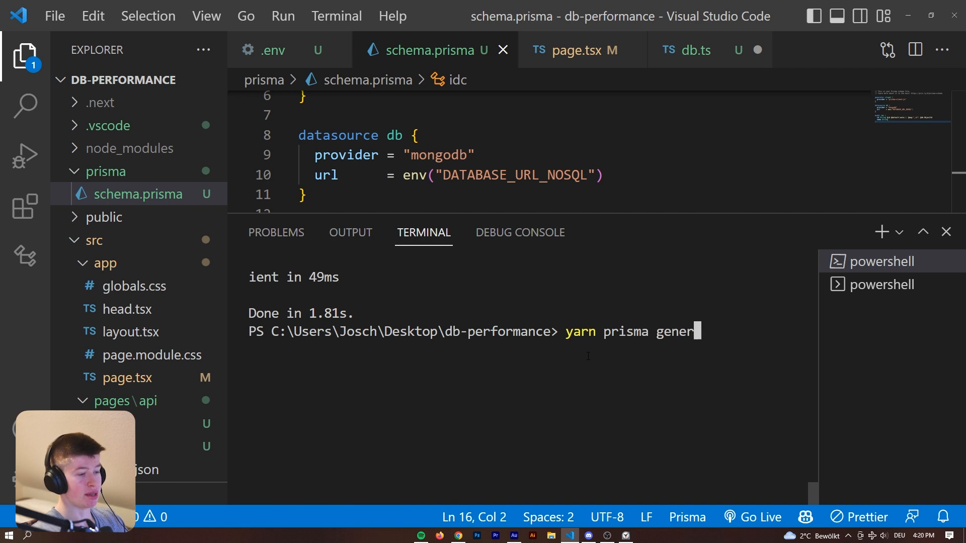
key("Return")
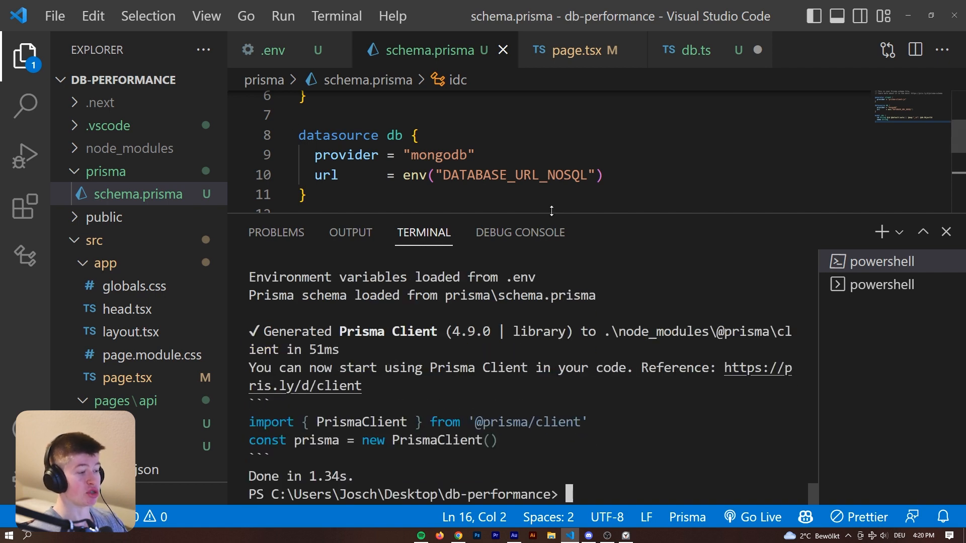
Step: In db.ts, dismiss the TypeScript prompt and retype the idc model via IntelliSense
left_click(690, 50)
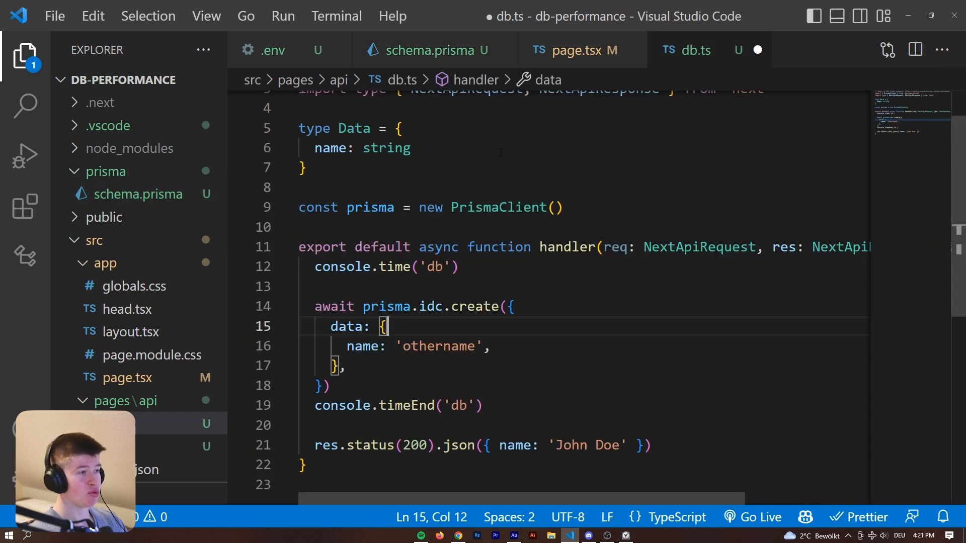
left_click(561, 208)
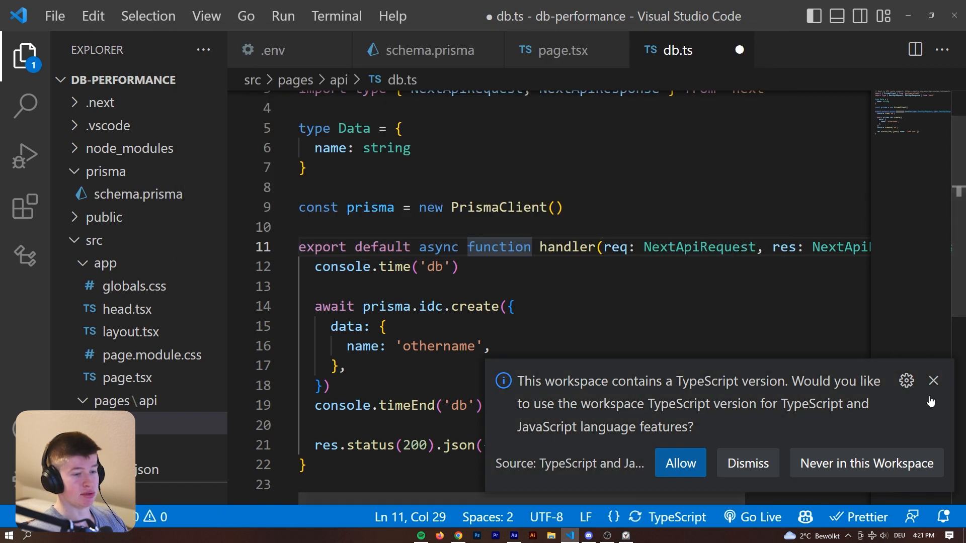
left_click(679, 463)
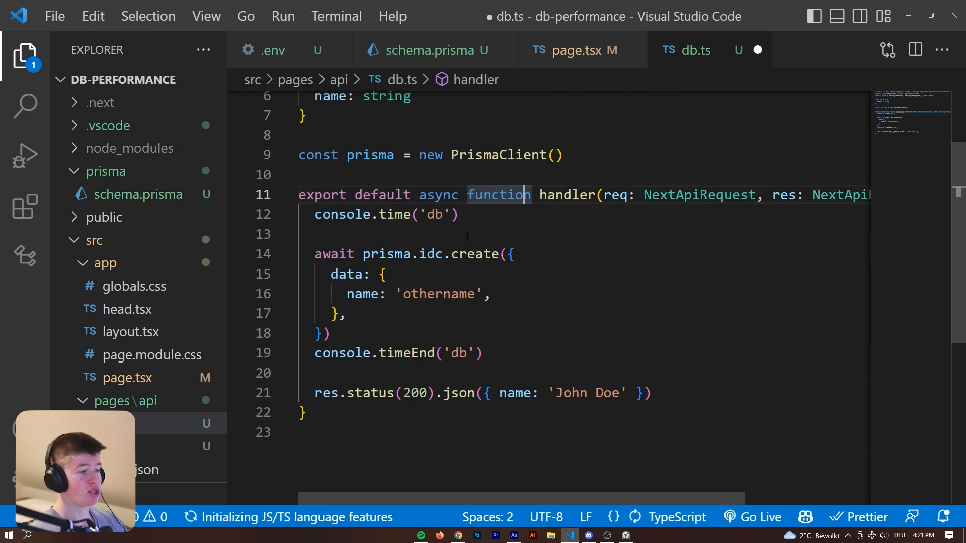
left_click(426, 253)
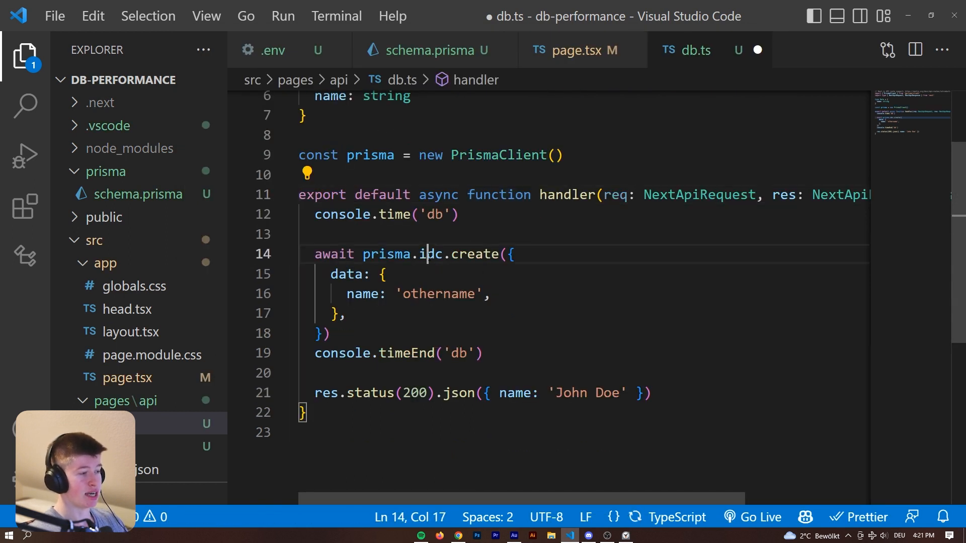
key("Backspace")
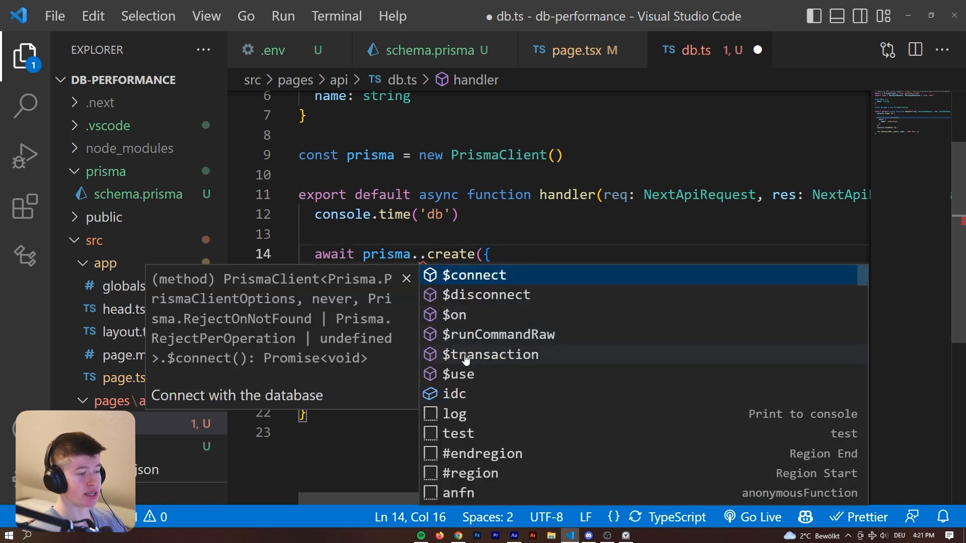
mouse_move(466, 398)
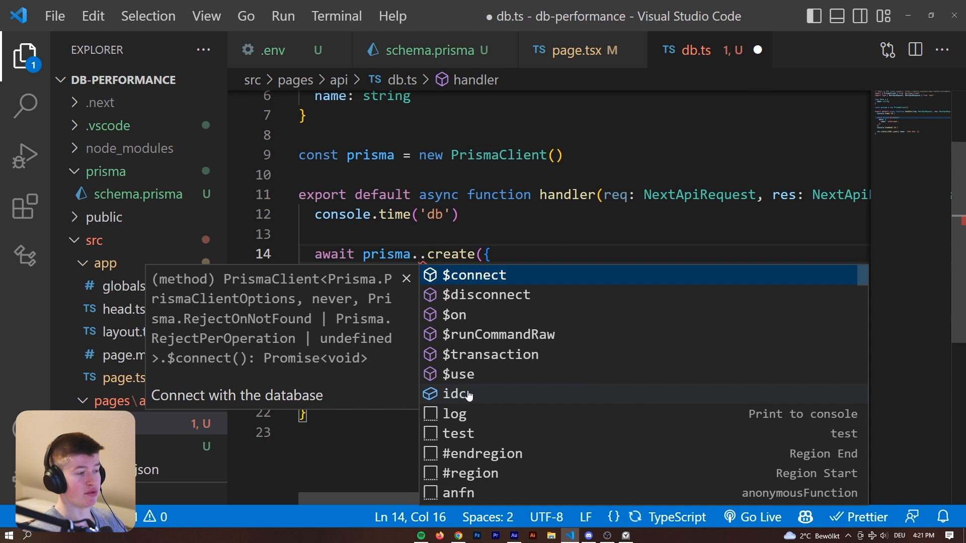
mouse_move(465, 400)
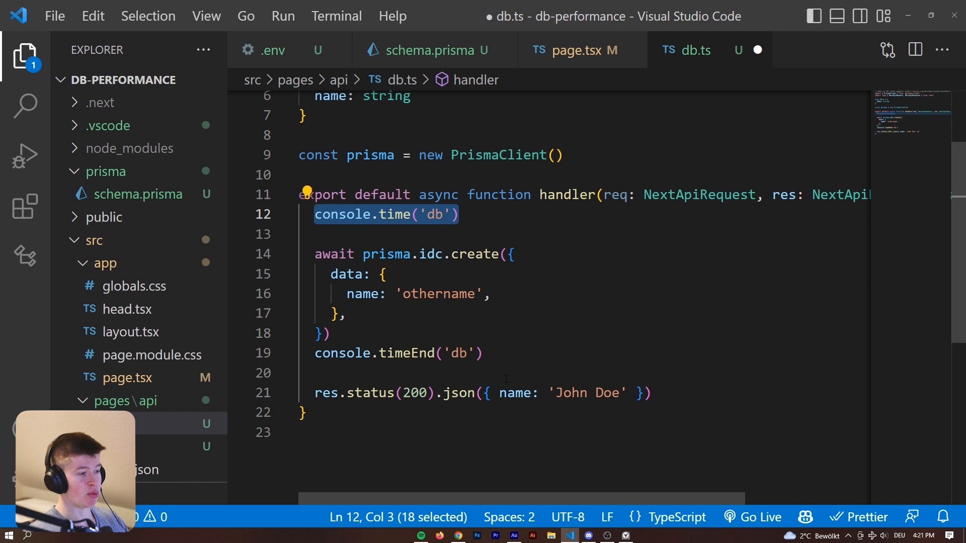
Step: Save db.ts, confirm the idc model in schema.prisma, and return to the handler
left_click(347, 313)
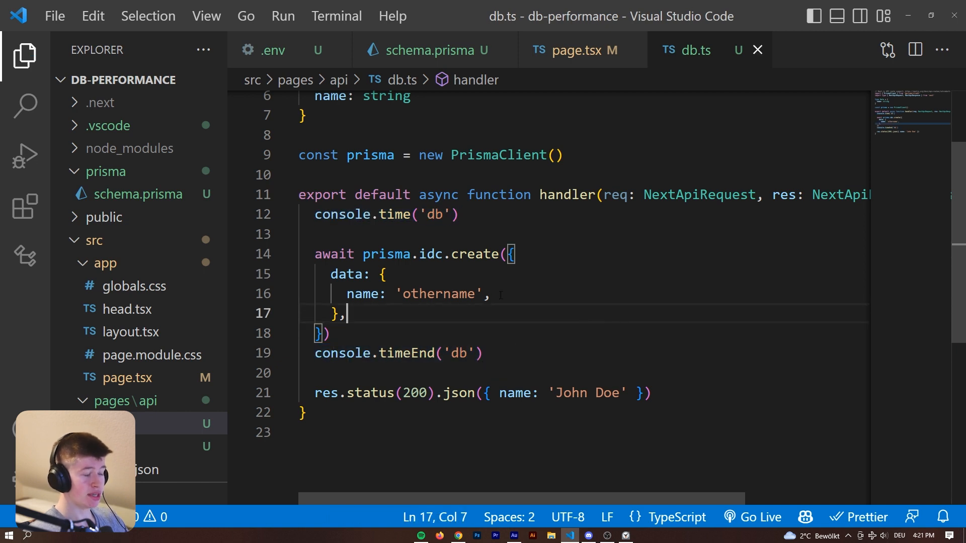
mouse_move(435, 50)
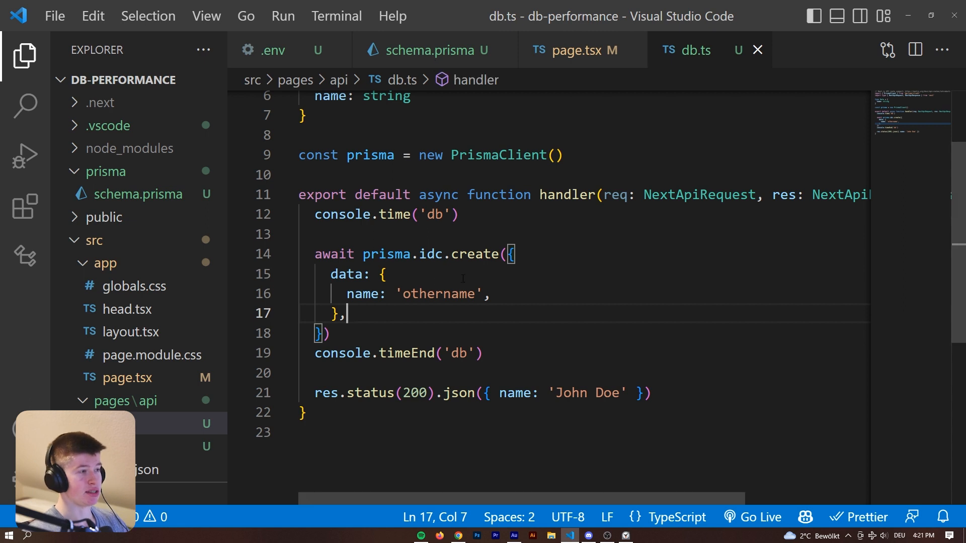
left_click(427, 50)
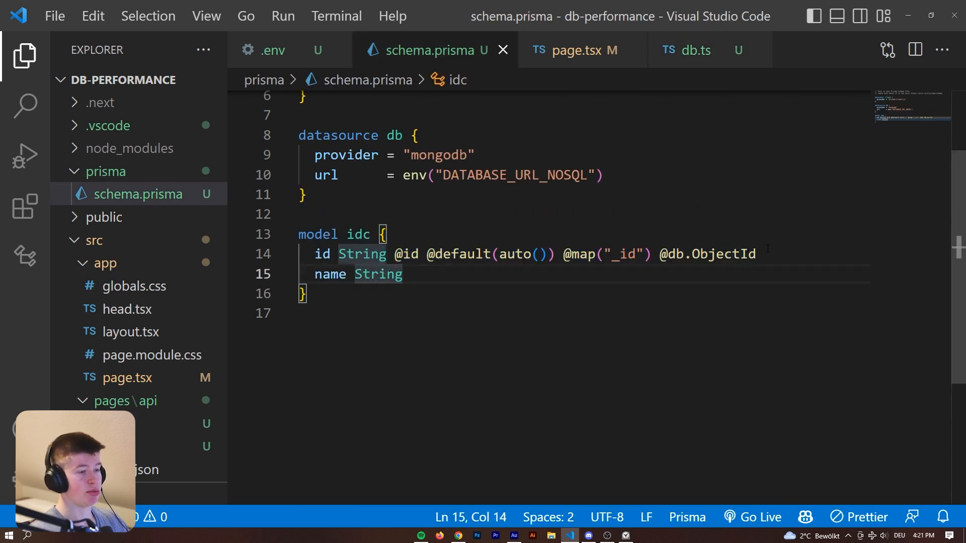
left_click(696, 50)
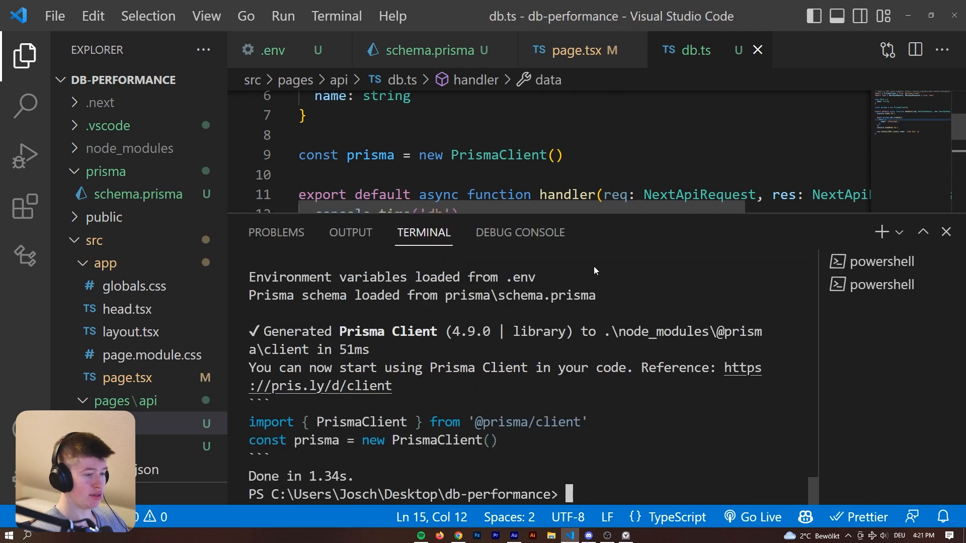
Step: Start the dev server with 'yarn dev' and review page.tsx and db.ts
type("yarn dev")
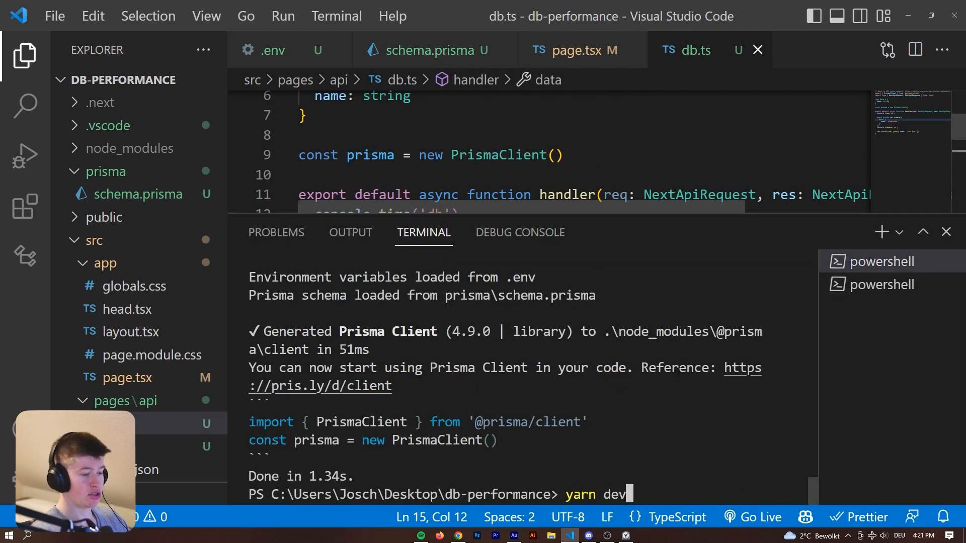
key("Return")
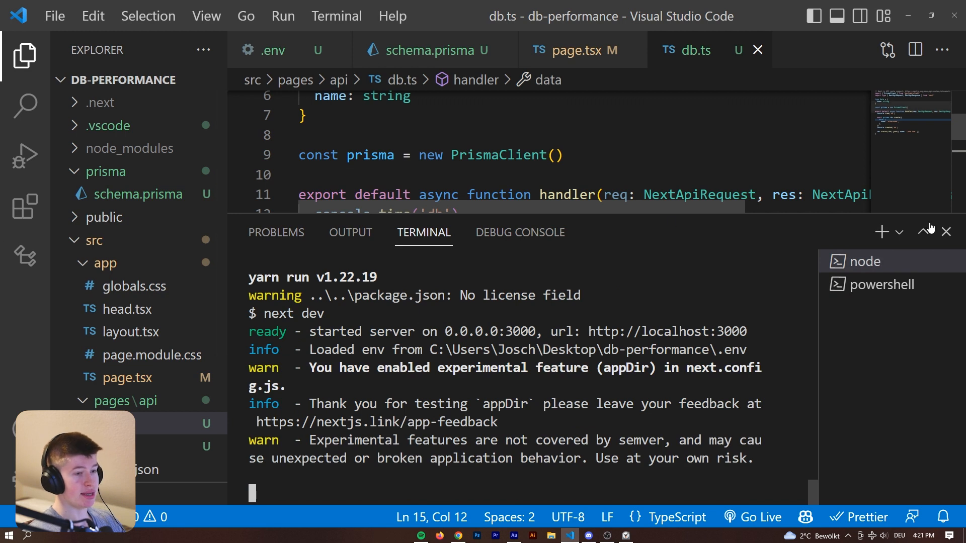
left_click(946, 232)
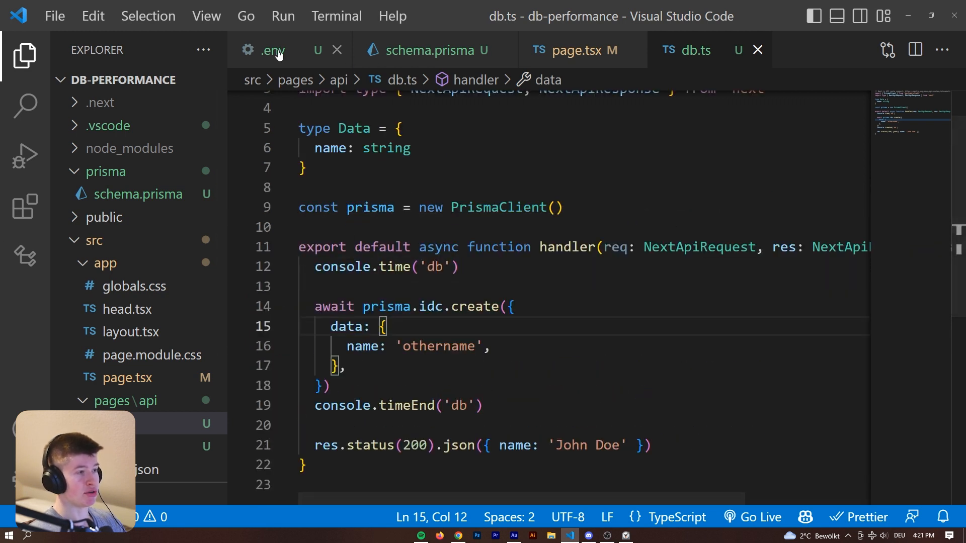
left_click(567, 50)
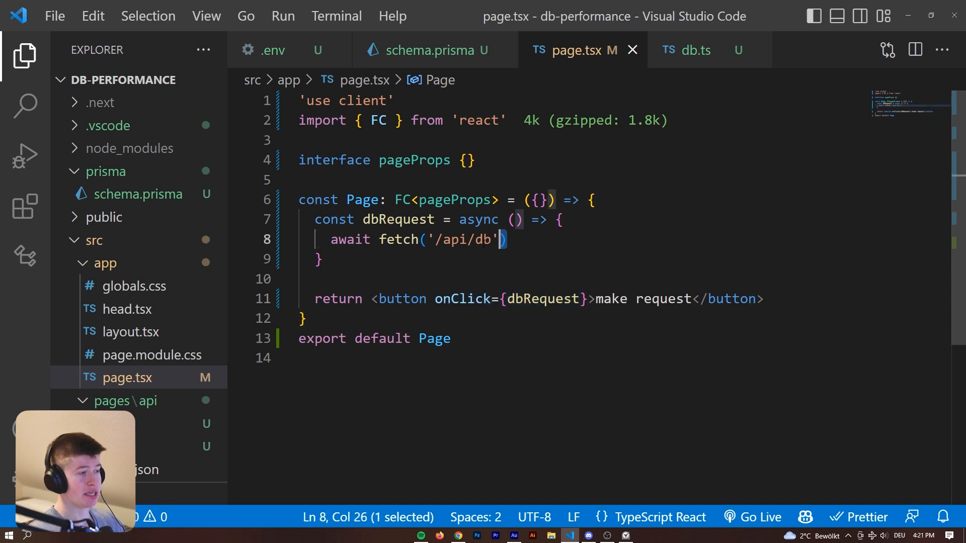
left_click(691, 50)
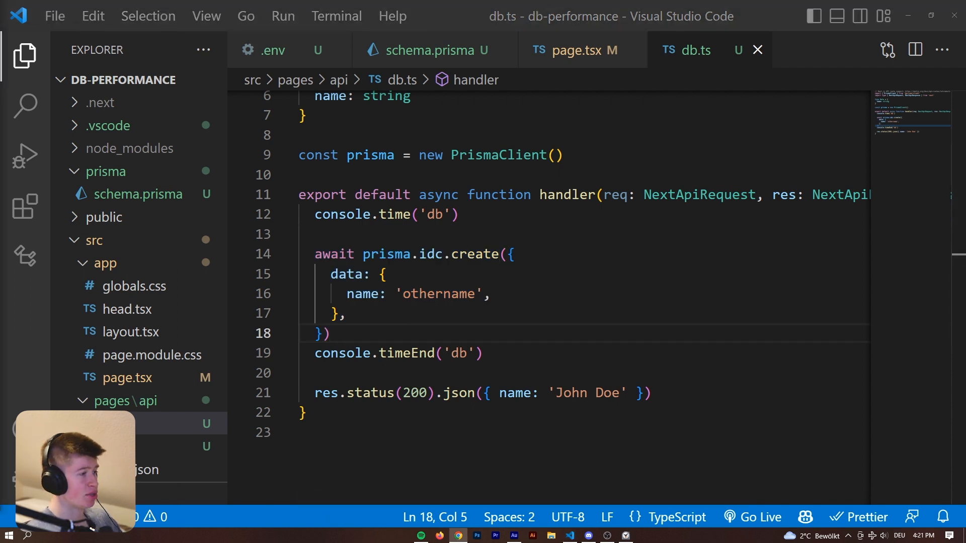
Step: In Chrome at localhost:3000, send a 'make request' write that logs 388.275ms
left_click(458, 535)
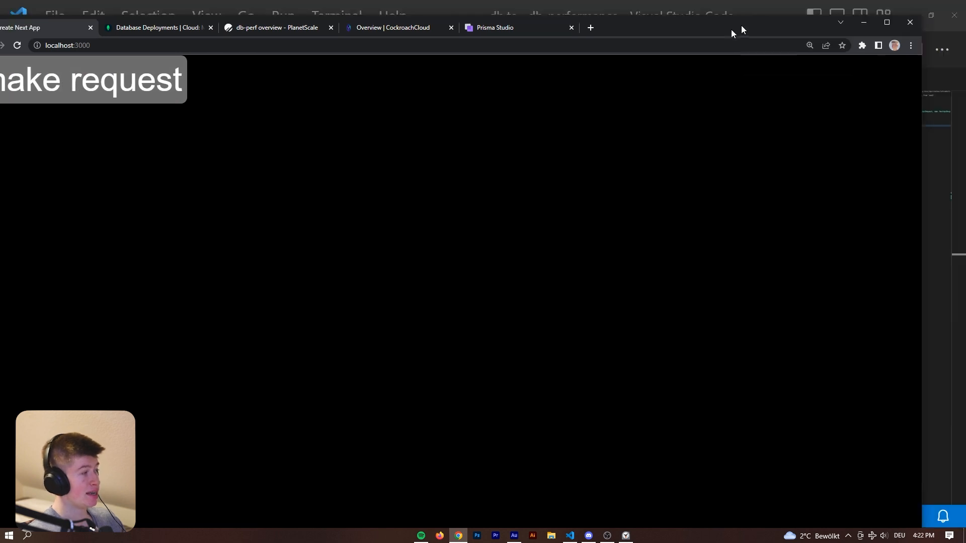
left_click(568, 536)
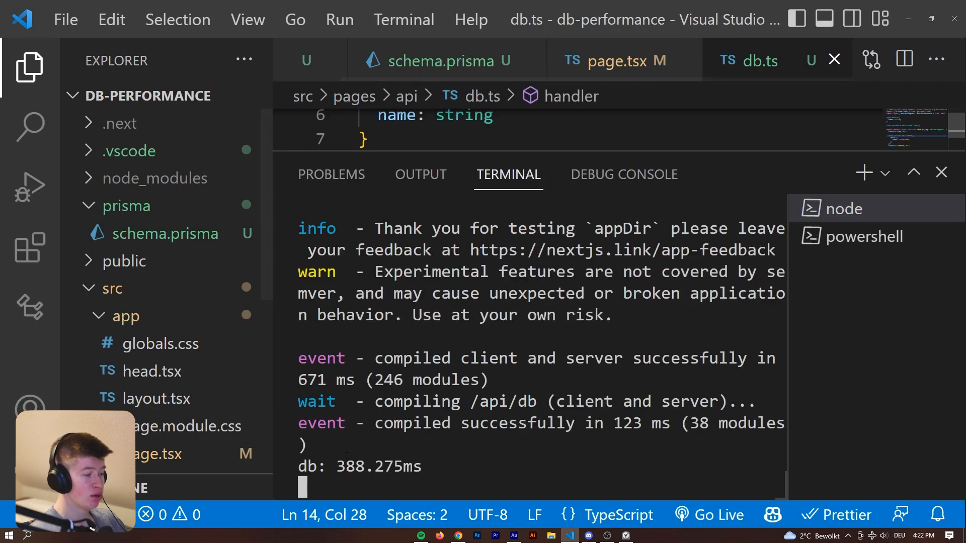
Step: Select the logged MongoDB timings around 388.275ms, then hide the terminal to show the handler
double_click(378, 466)
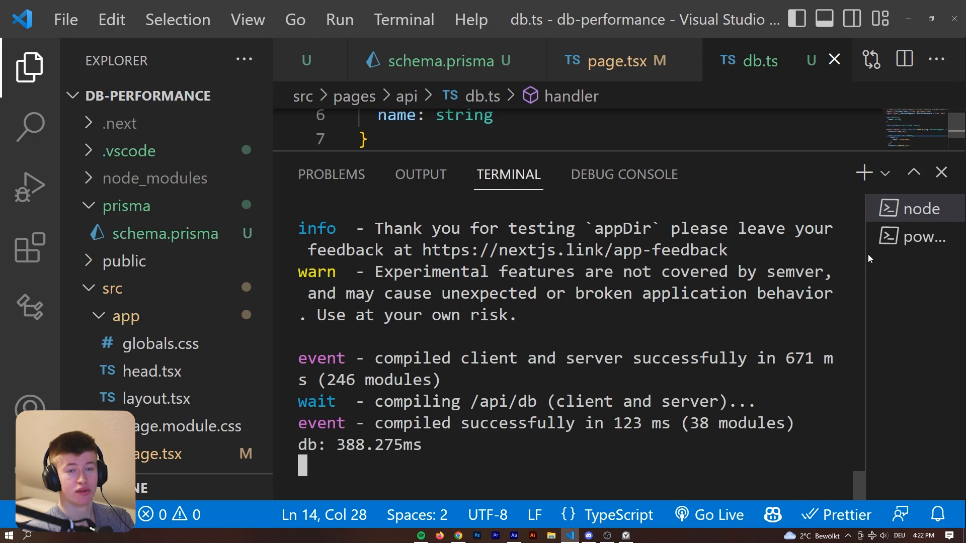
mouse_move(555, 330)
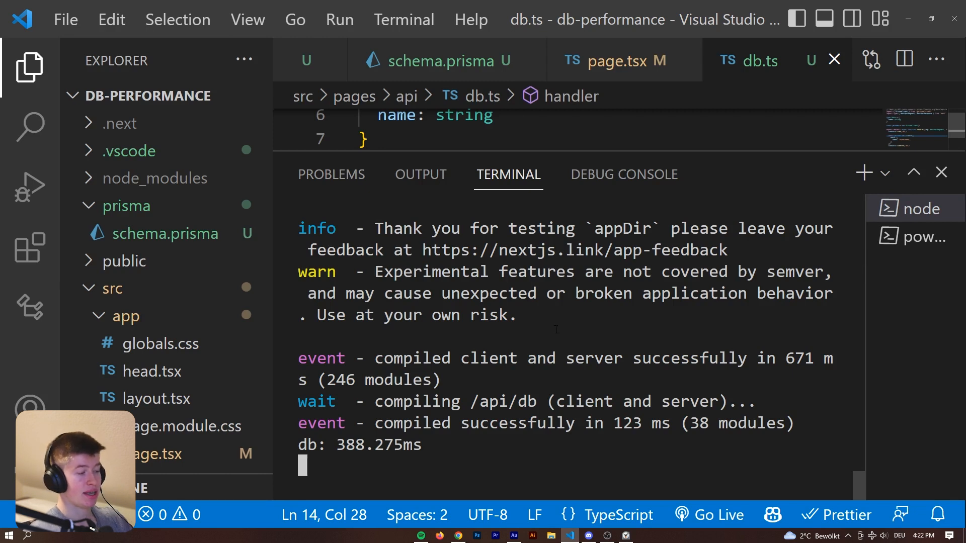
double_click(377, 445)
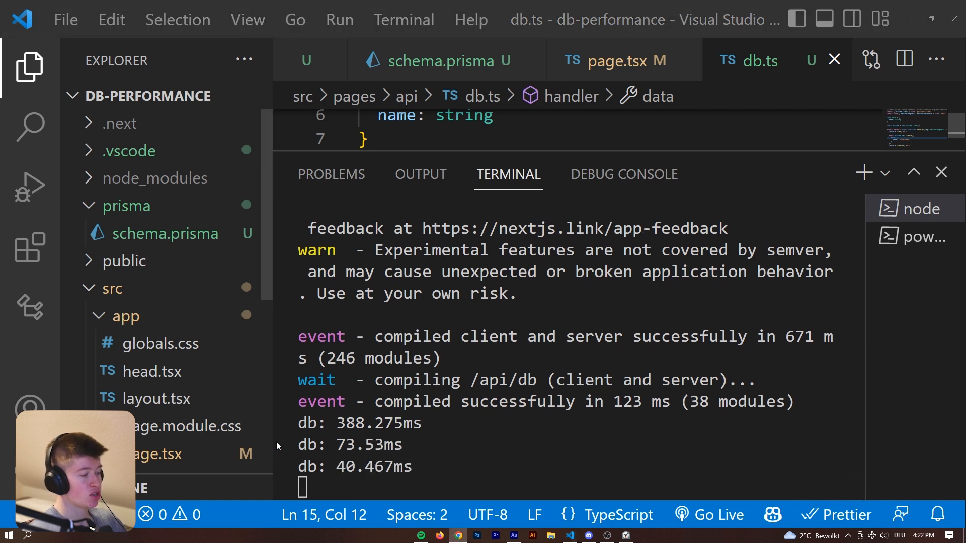
double_click(380, 424)
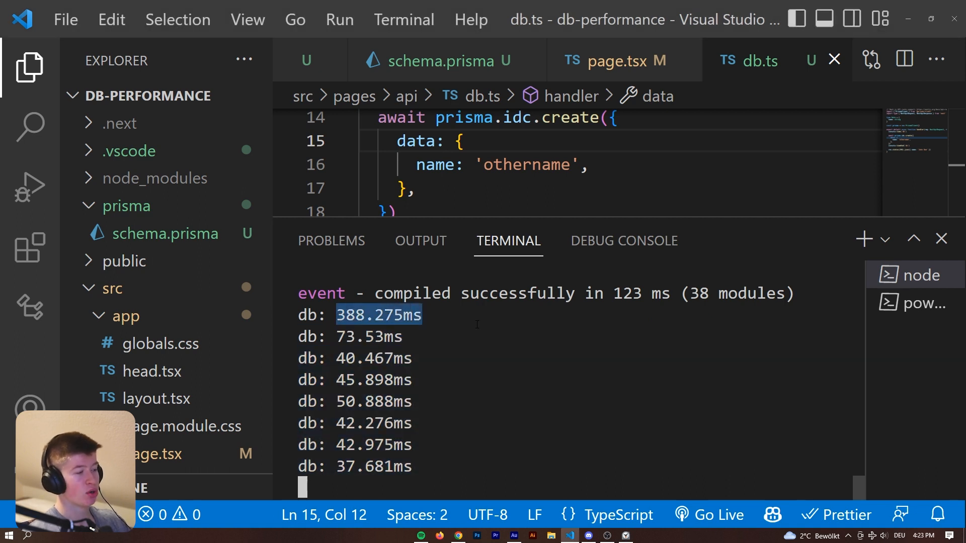
left_click(942, 239)
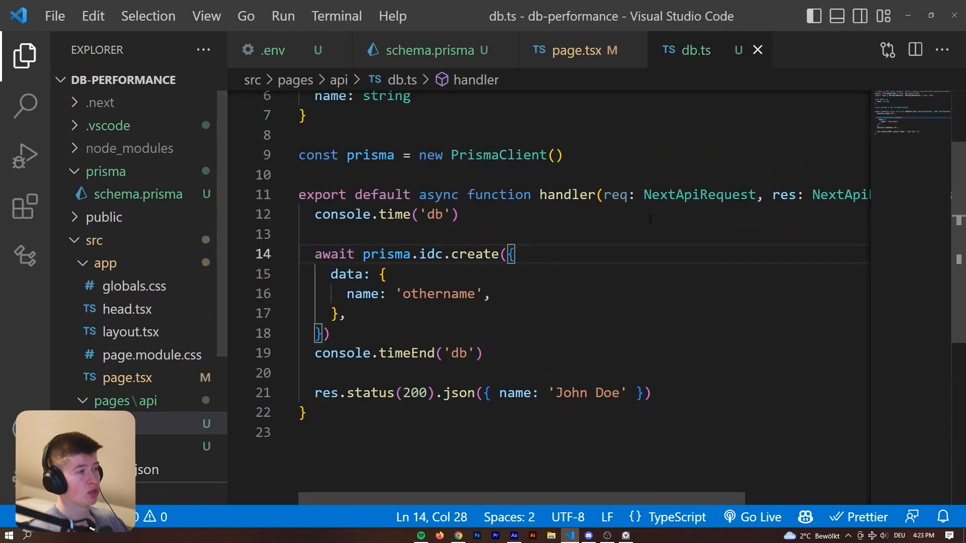
left_click(269, 50)
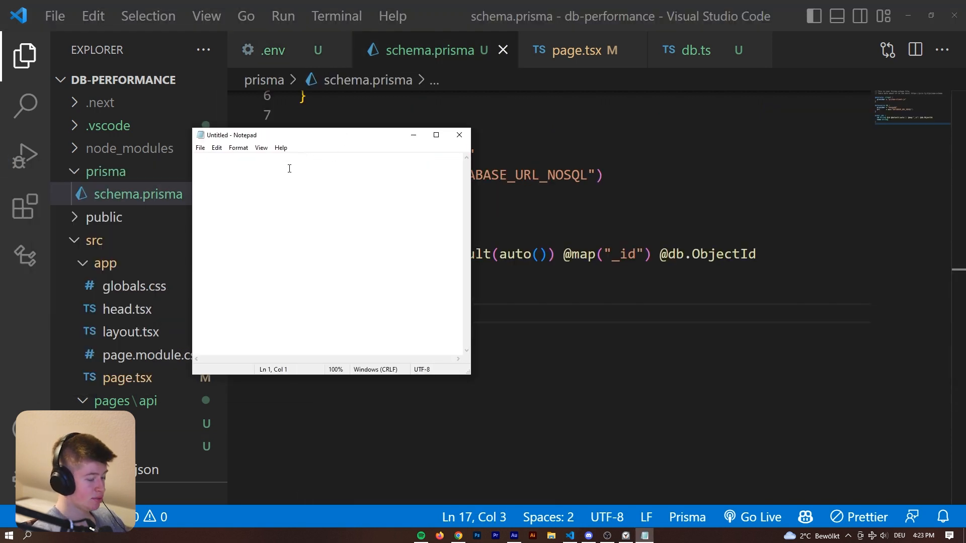
Step: Note 'MongoDB 388.275ms' in Notepad, minimize it, and select the mongodb provider to replace
type("MongoDB")
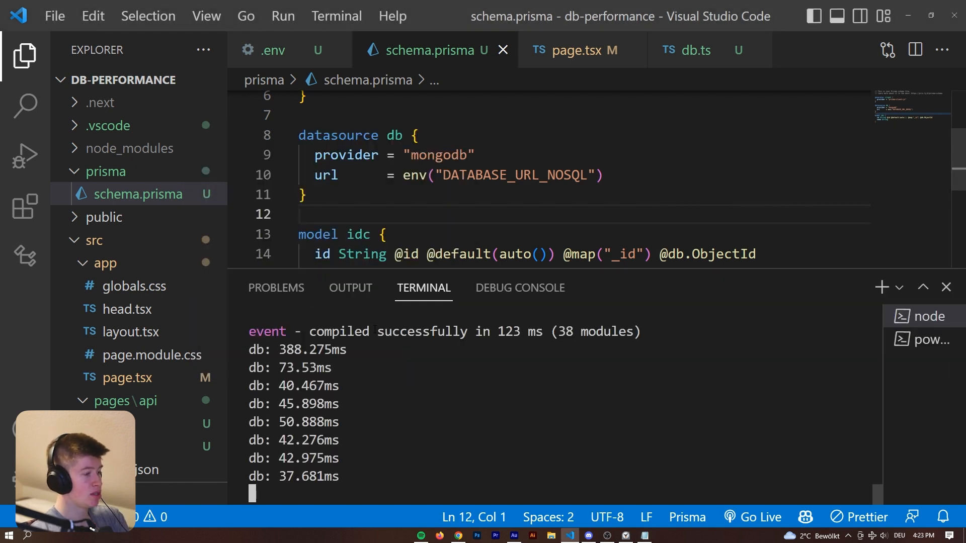
double_click(311, 350)
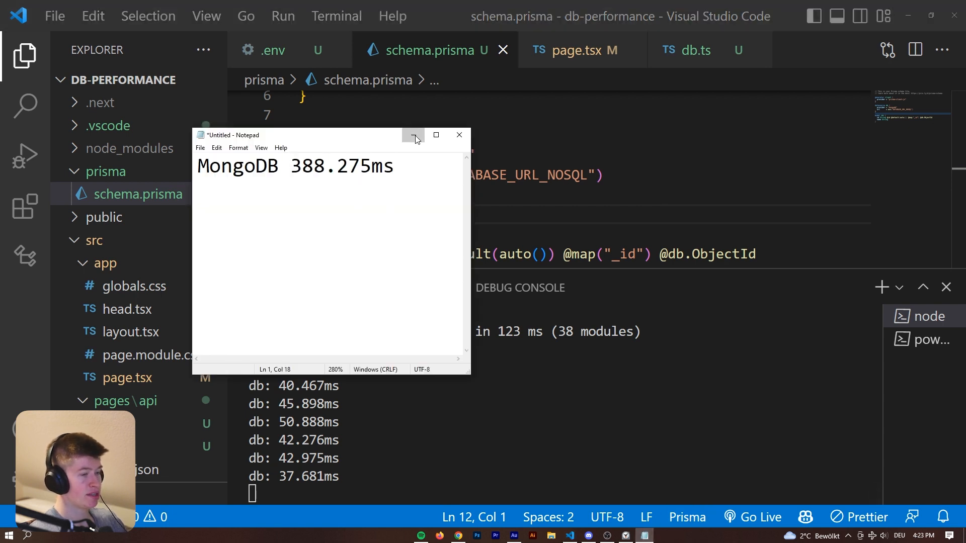
left_click(412, 135)
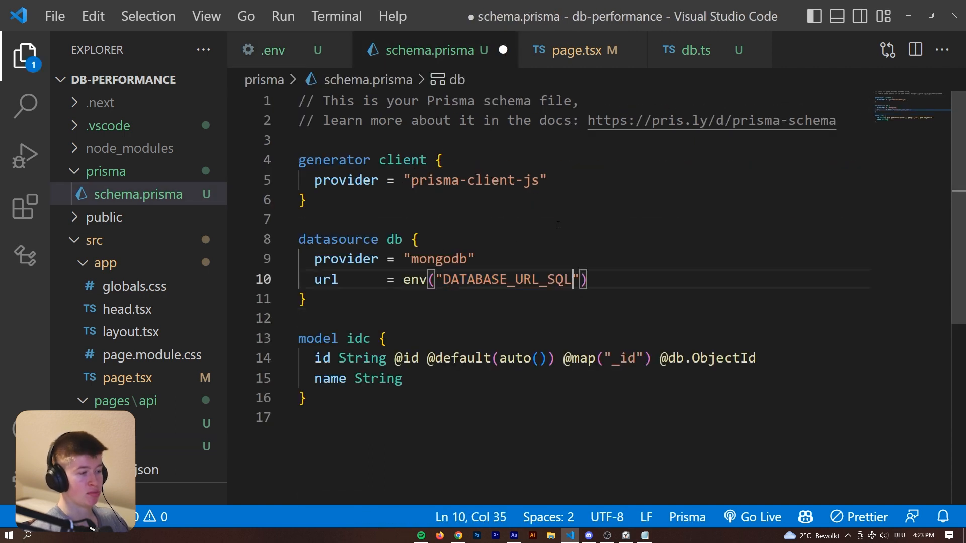
double_click(505, 279)
type("ya")
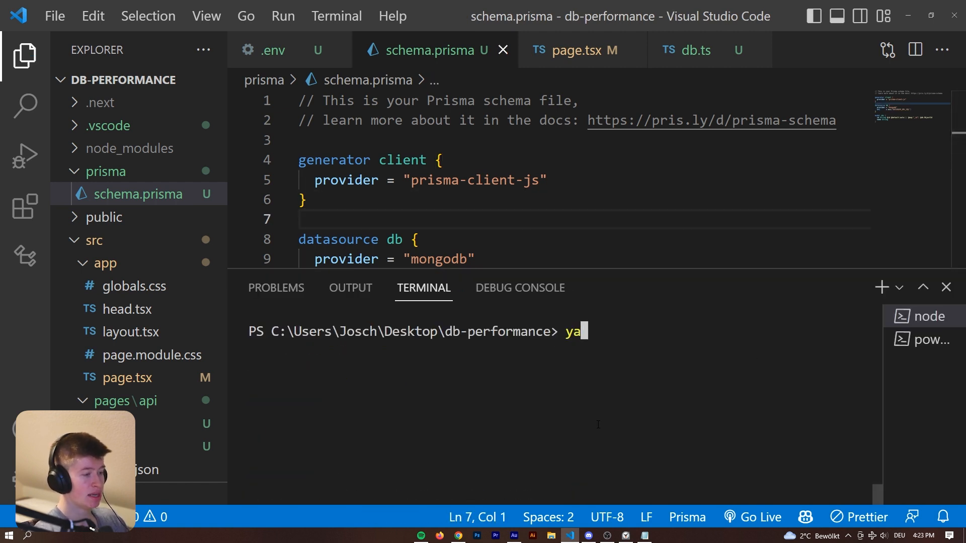
Step: Push the MySQL schema with DATABASE_URL_SQL and uuid() id using 'yarn prisma db push'
type("rn push")
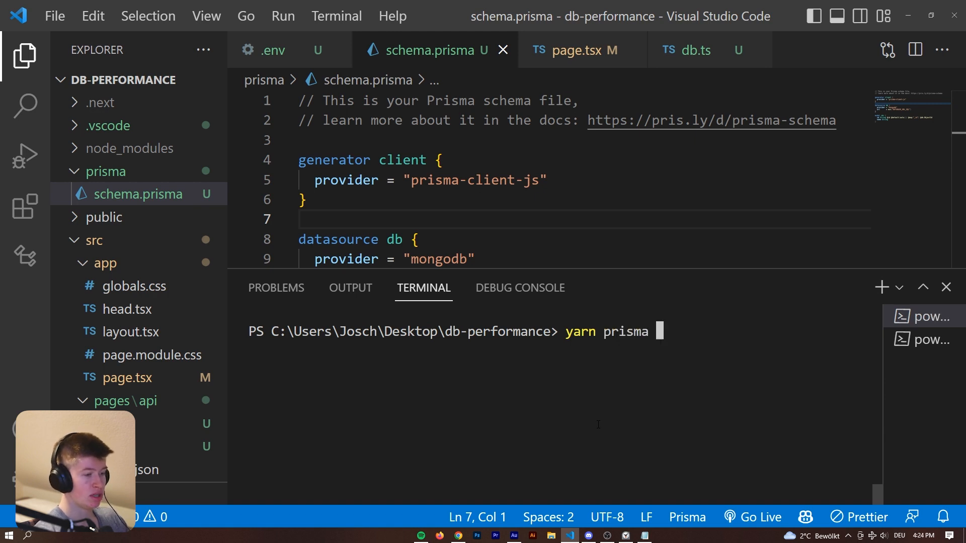
key("Return")
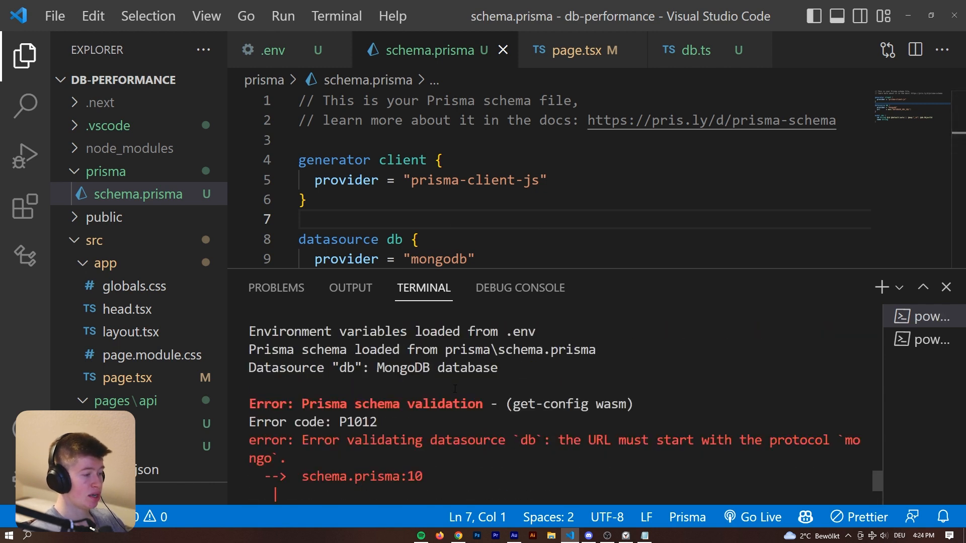
scroll("down", 3)
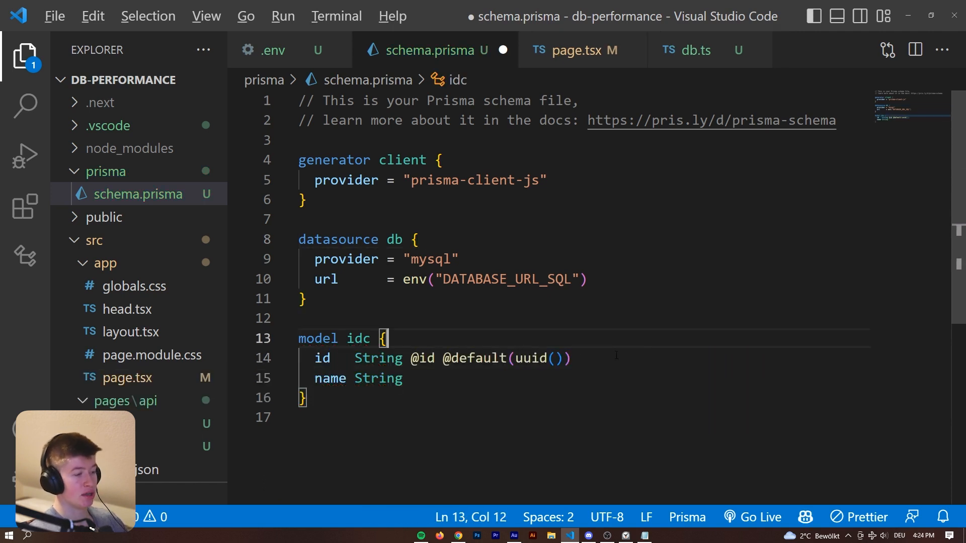
Step: Regenerate the Prisma Client for MySQL and restart 'yarn dev' from db.ts
left_click(691, 50)
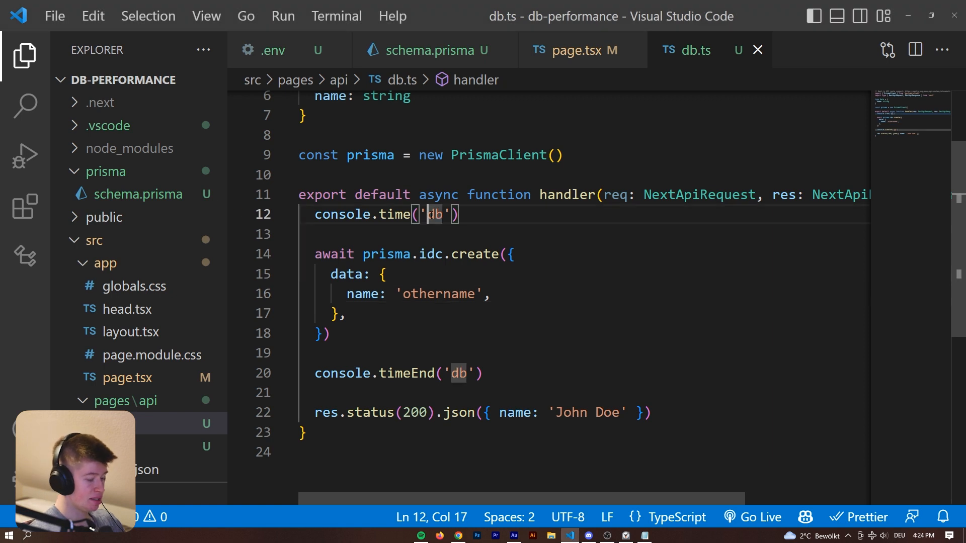
left_click(458, 535)
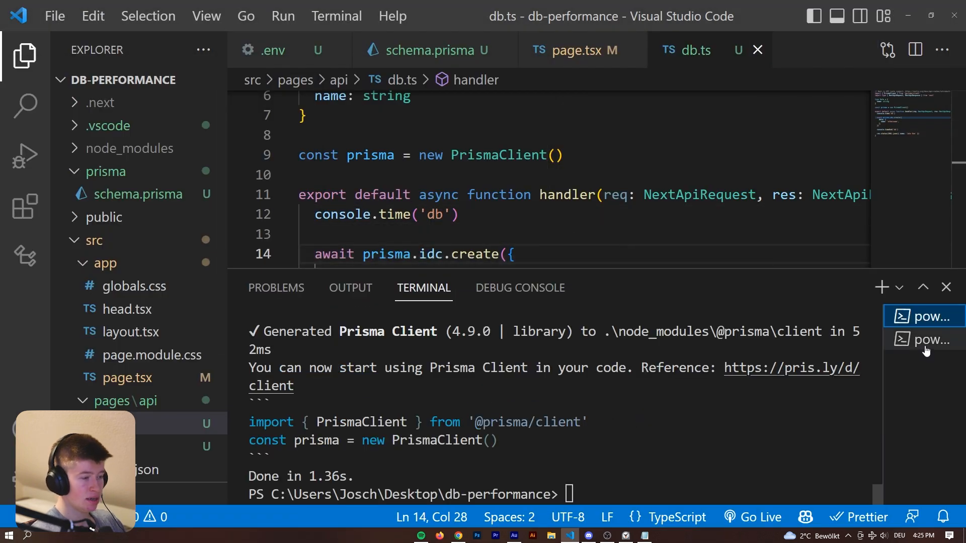
type("yarn")
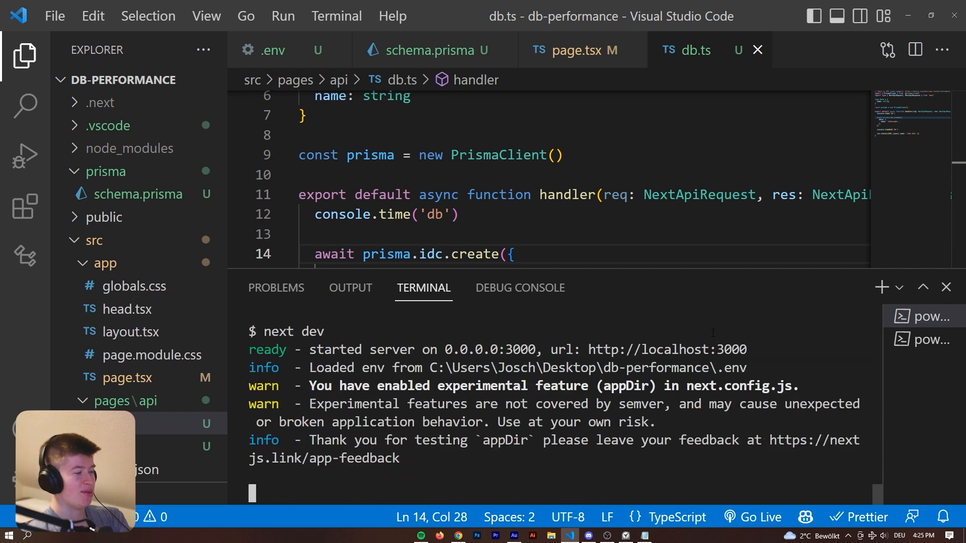
Step: Fire 'make request' in Chrome and select the logged MySQL write time 225.357ms
left_click(458, 534)
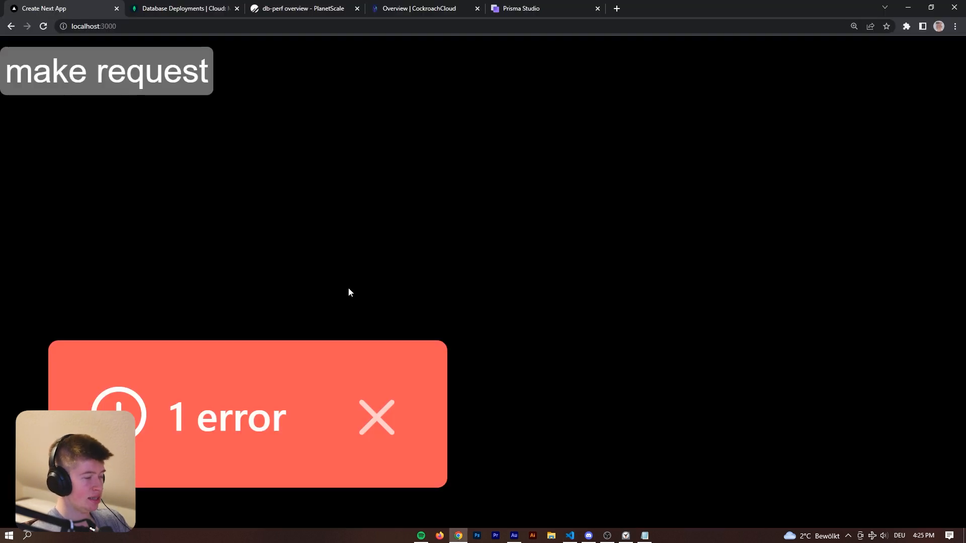
left_click(246, 414)
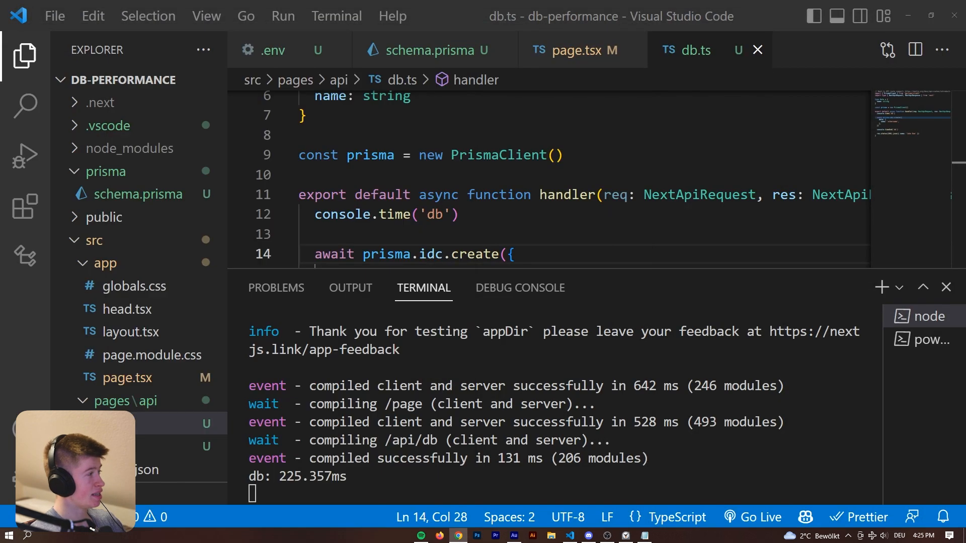
double_click(312, 476)
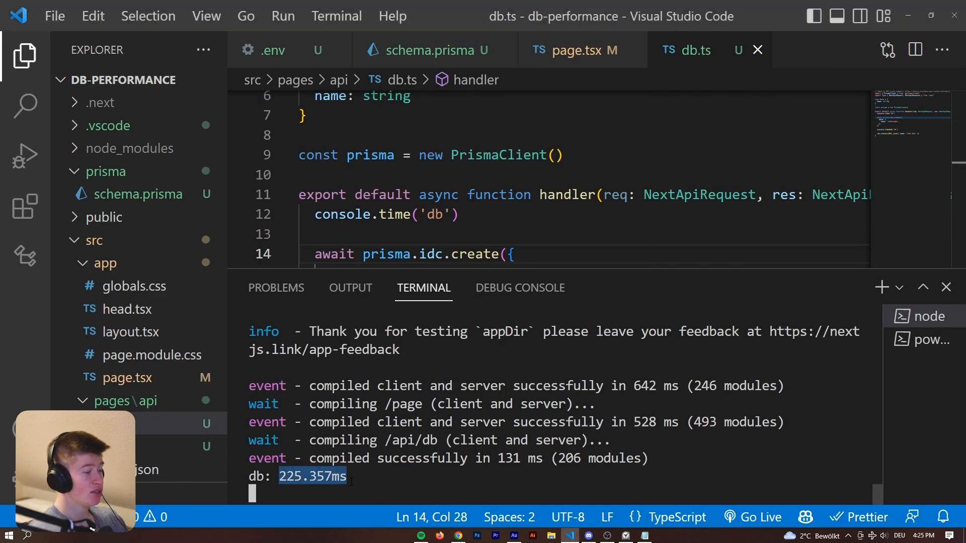
scroll("down", 3)
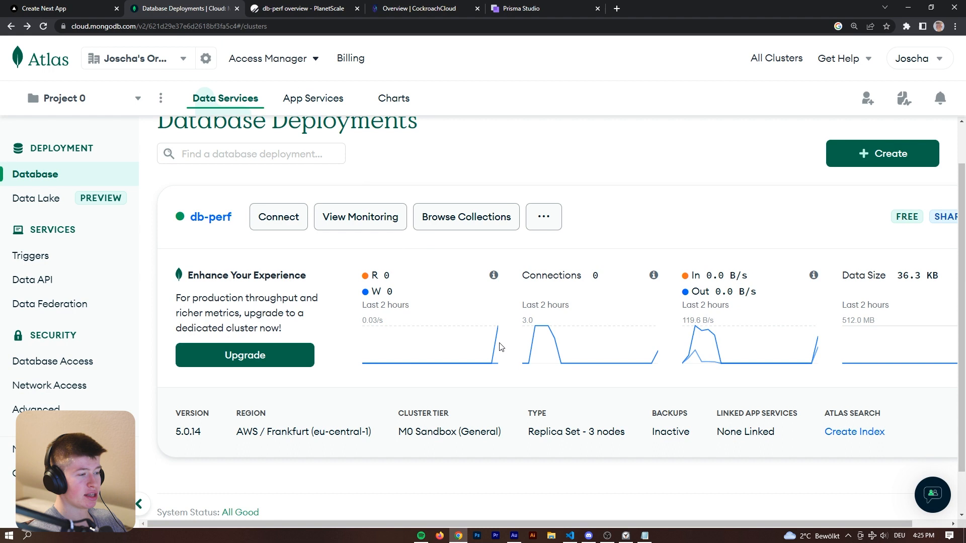
mouse_move(816, 346)
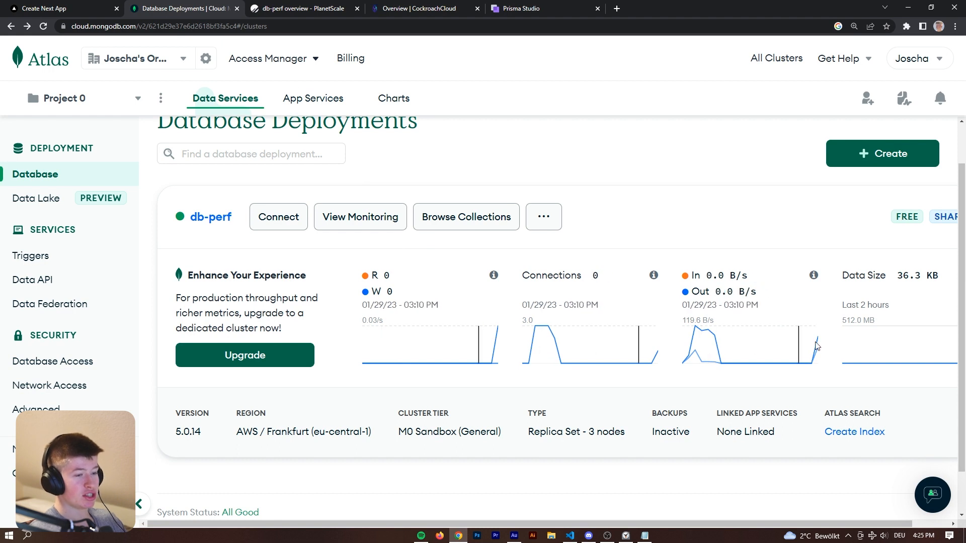
Step: View the PlanetScale db-perf overview showing zero row reads and writes
left_click(302, 8)
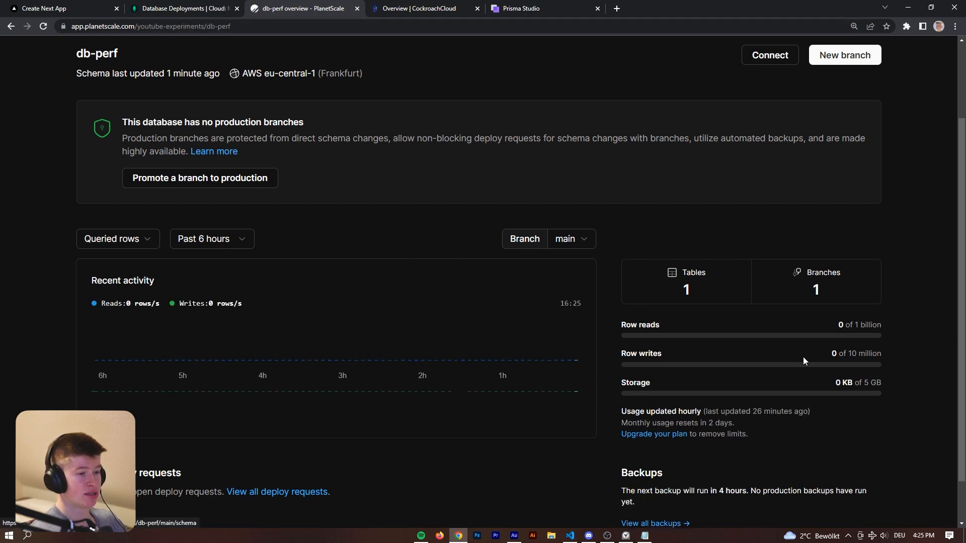
mouse_move(633, 334)
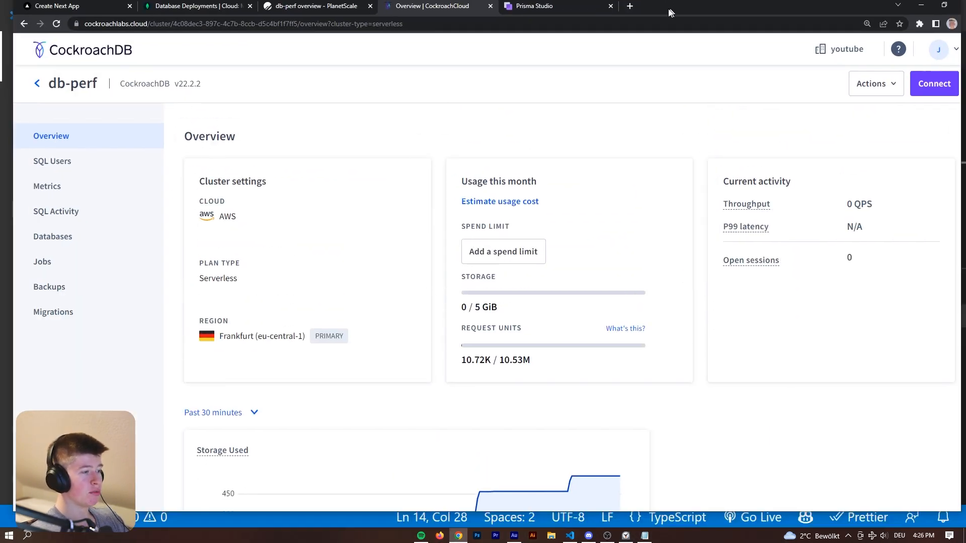
Step: Record 'SQL 225.357ms' in the results note from the first logged MySQL timing
left_click(569, 536)
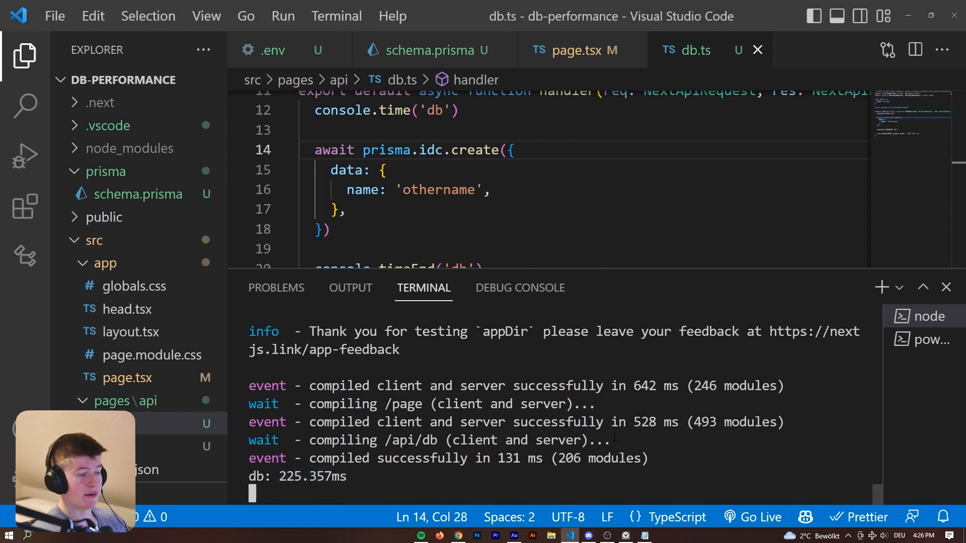
double_click(311, 476)
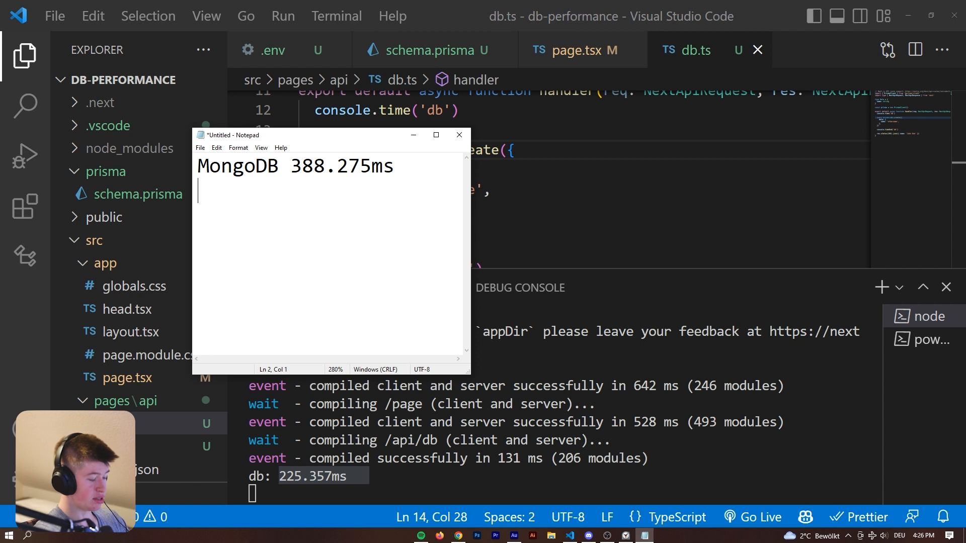
type("SQL 225.357ms")
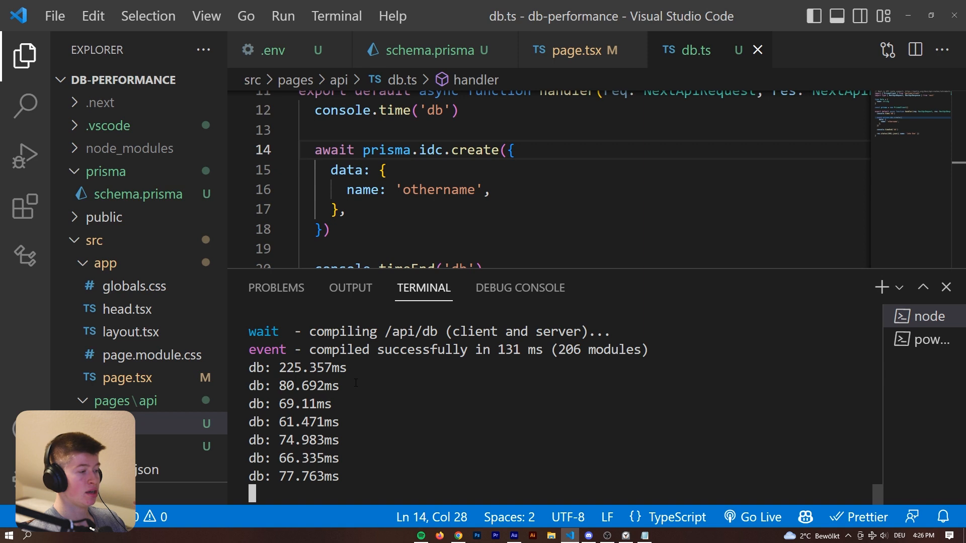
Step: Reselect the first write time 225.357ms among the 61–81ms repeats, then hide the terminal
double_click(311, 368)
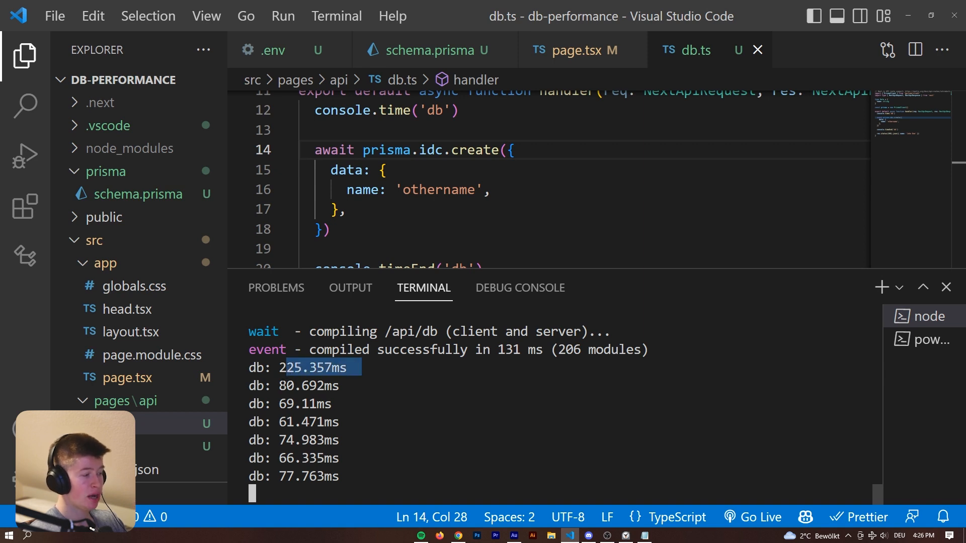
left_click(307, 385)
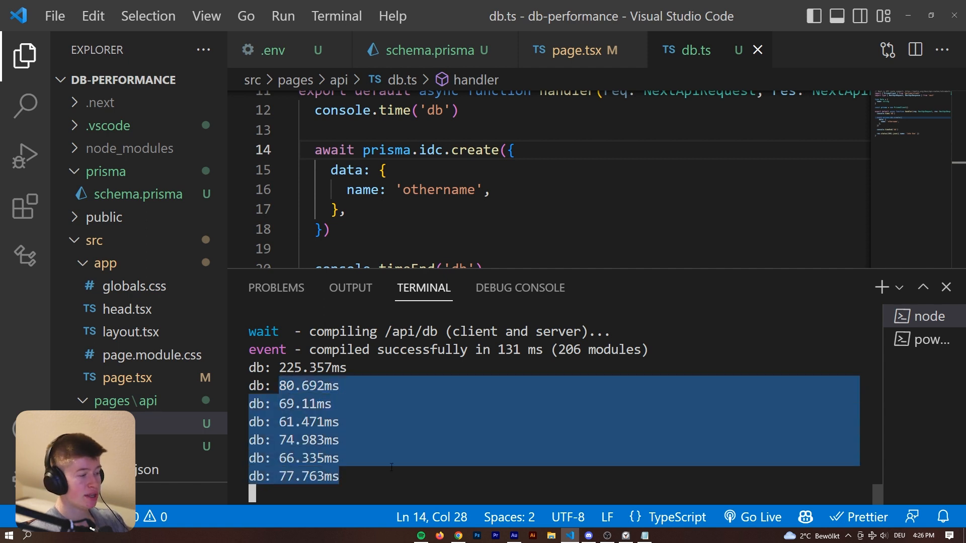
left_click(383, 367)
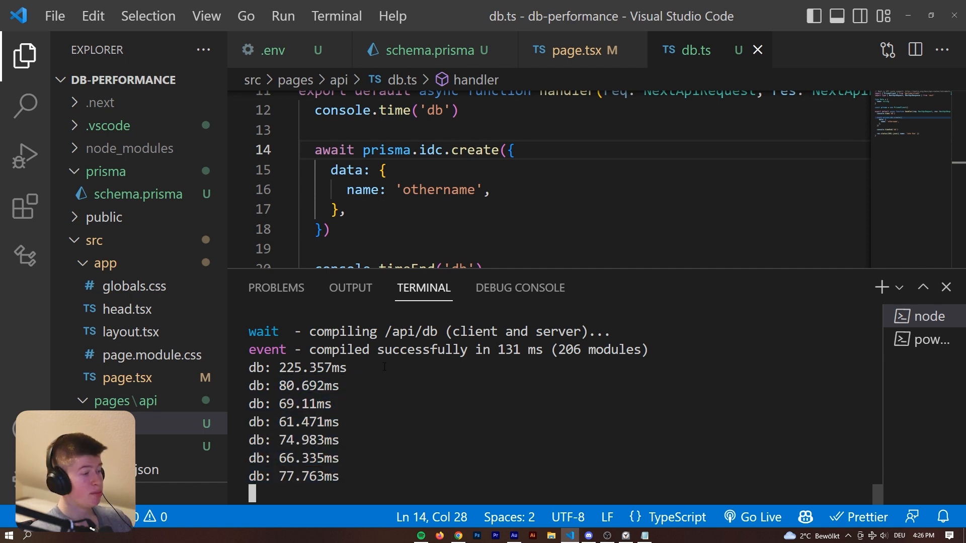
double_click(297, 368)
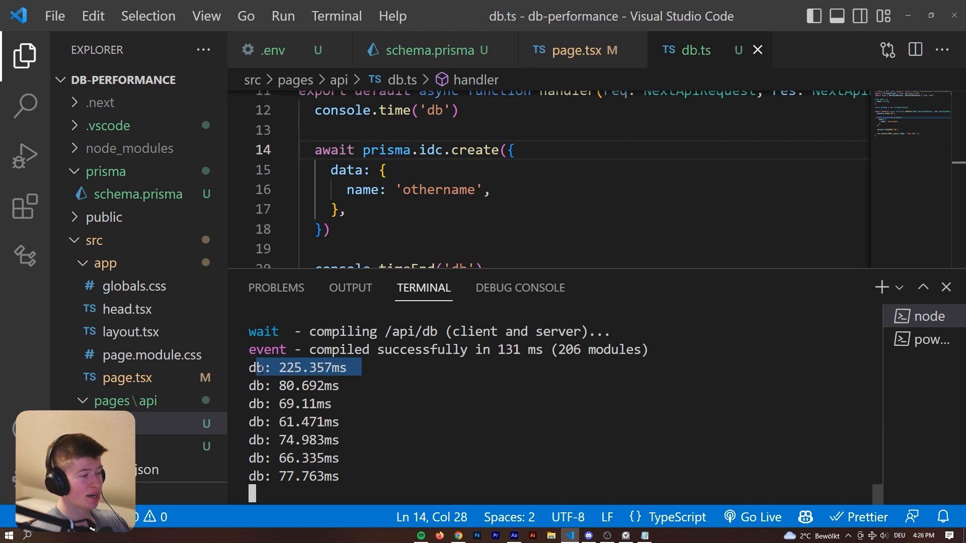
left_click(946, 287)
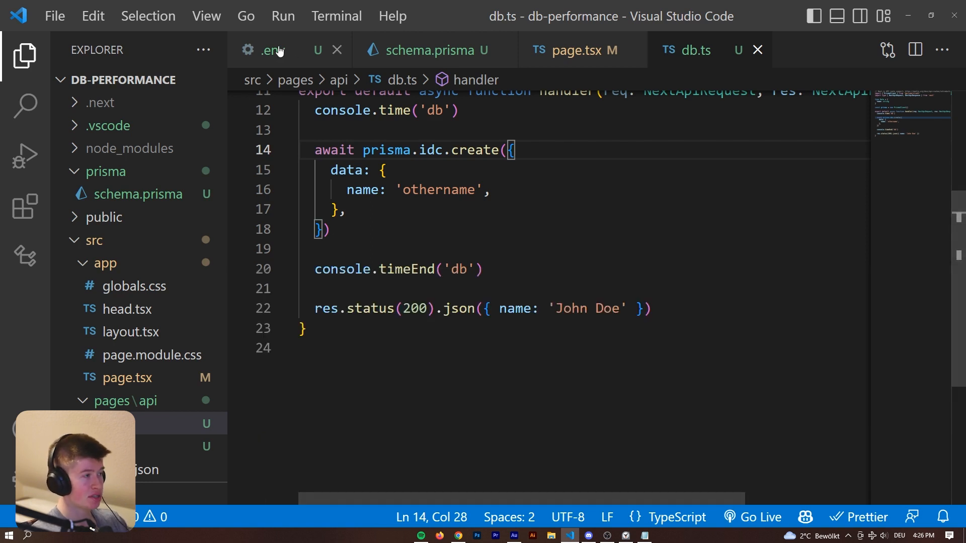
Step: Point schema.prisma at DATABASE_URL_POSTGRES with the postgresql provider and rerun the write
left_click(265, 51)
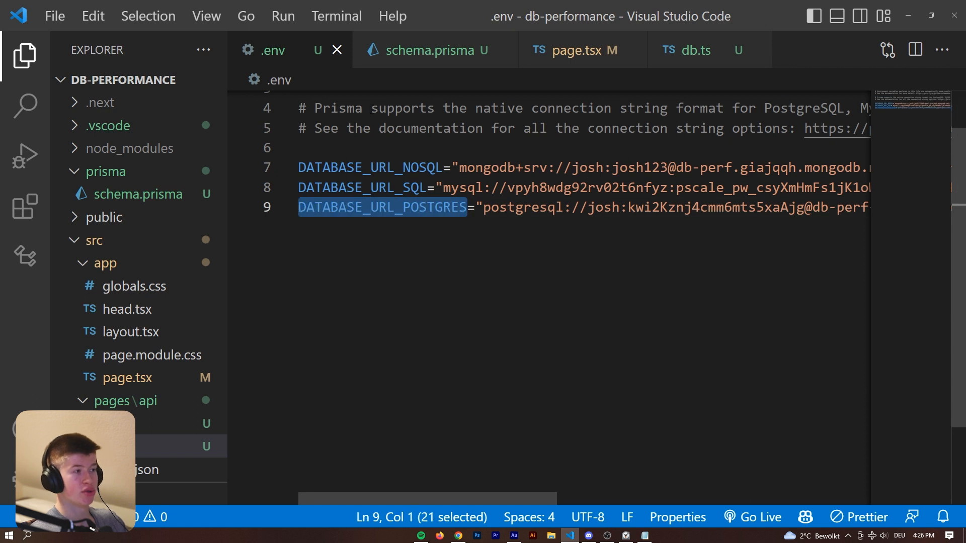
left_click(430, 50)
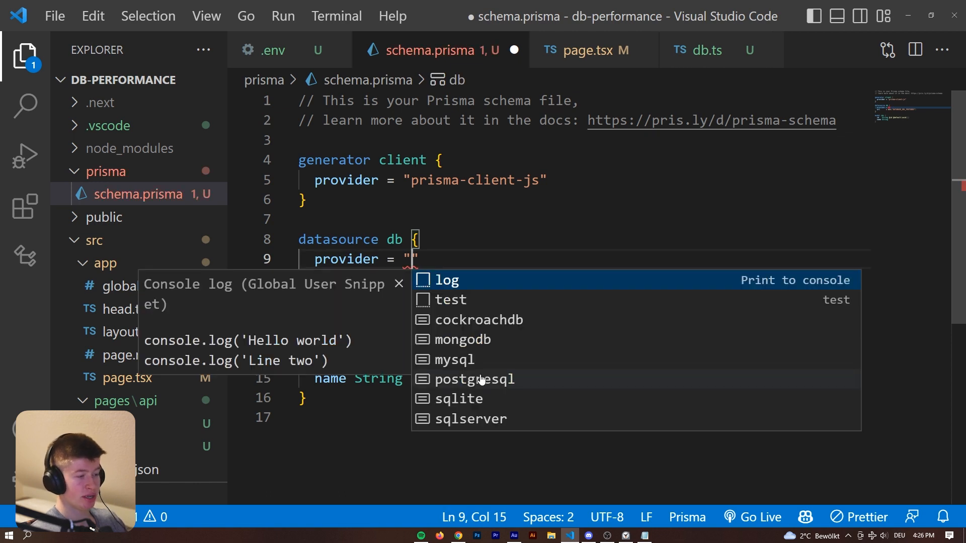
left_click(581, 50)
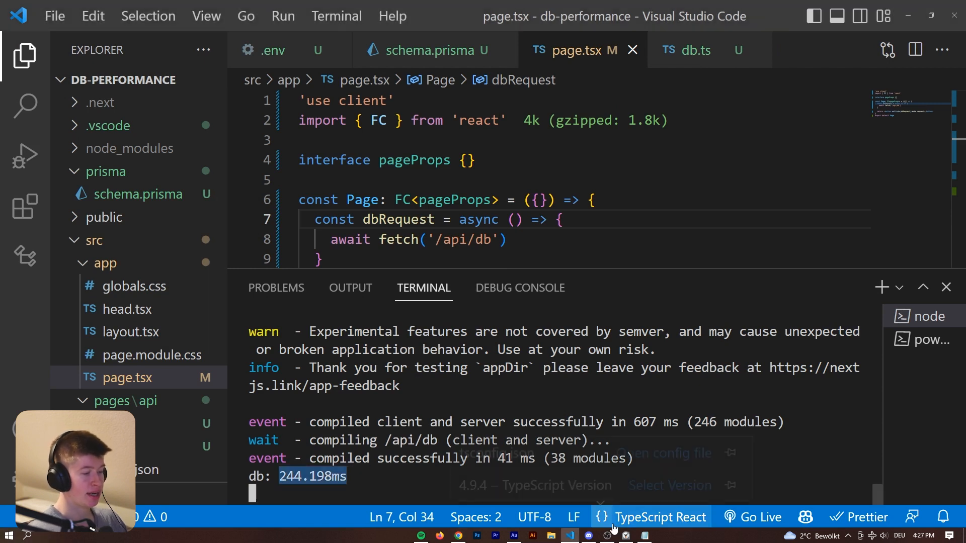
Step: Add a POSTGRES 244.198ms row under the MongoDB and SQL write times in the notes
left_click(645, 534)
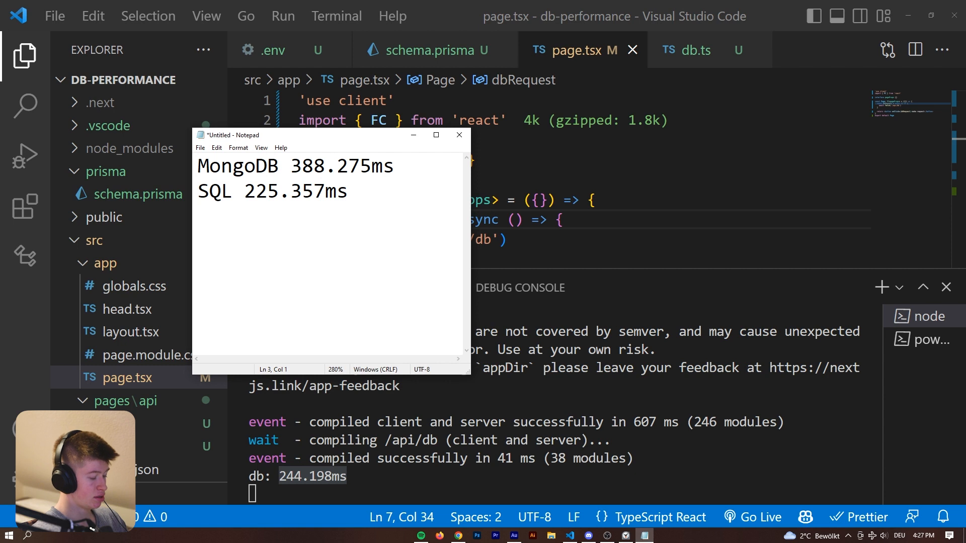
type("POSTGRE")
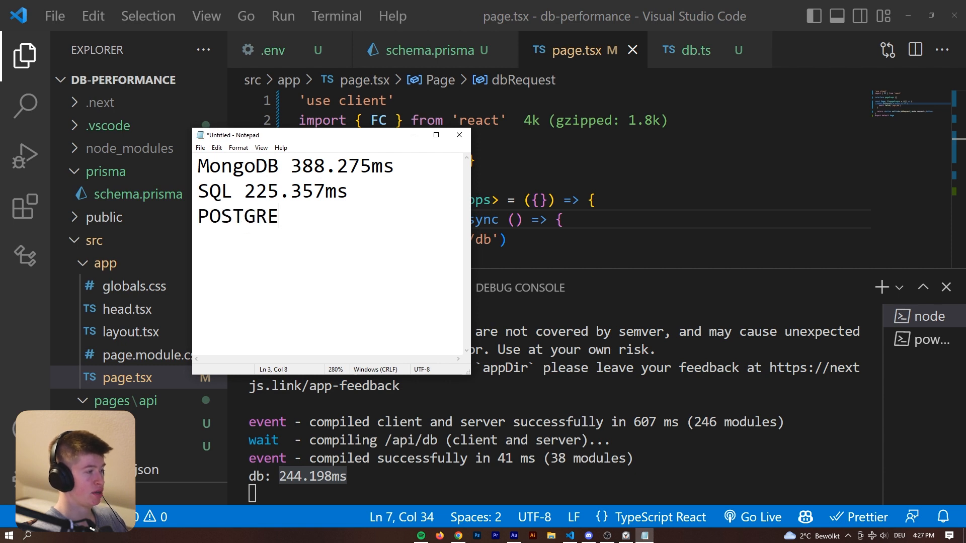
type("244.198ms")
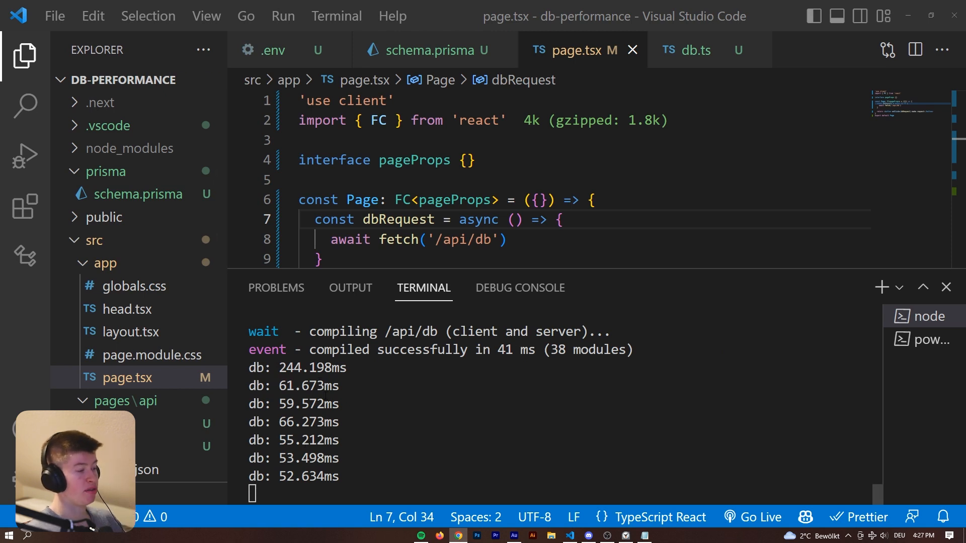
mouse_move(794, 371)
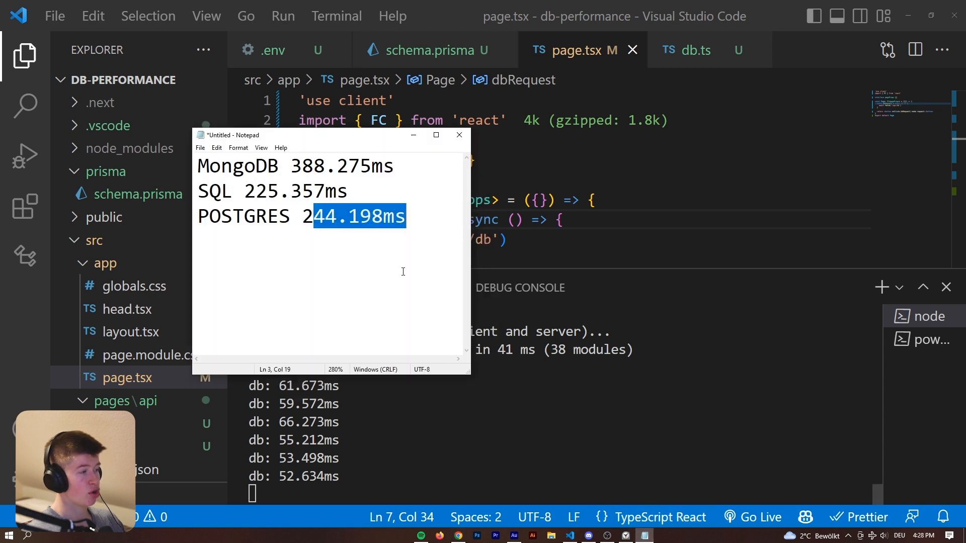
double_click(296, 192)
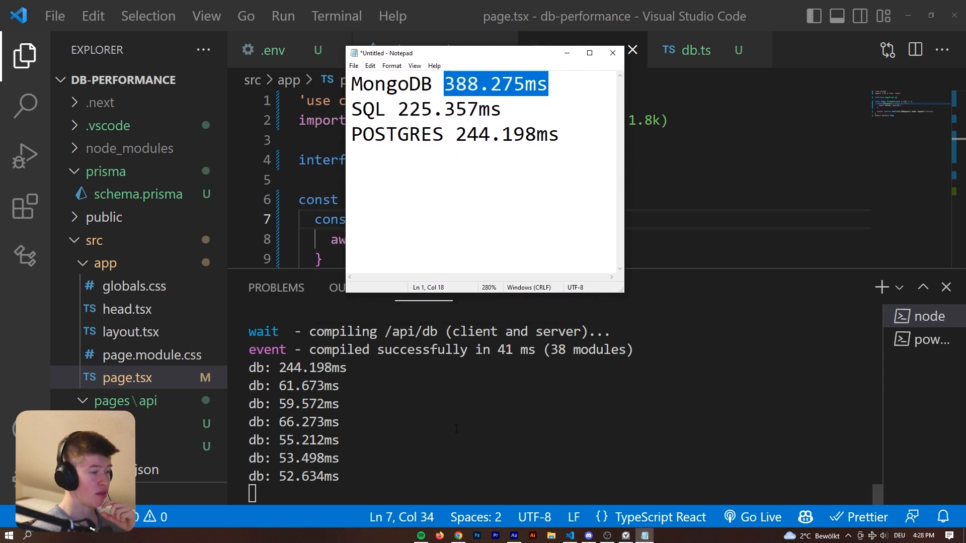
Step: Return to db.ts in the editor with the terminal panel hidden
left_click(612, 53)
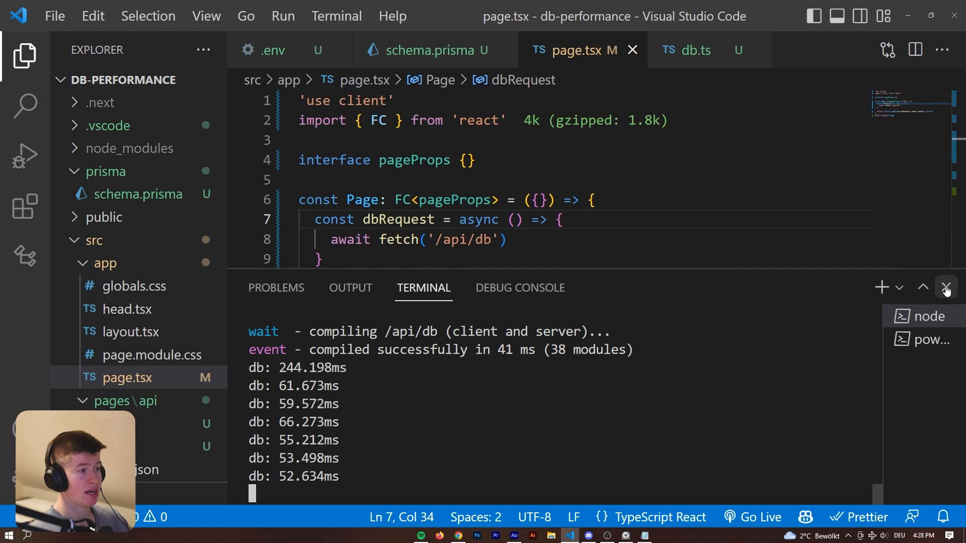
left_click(688, 50)
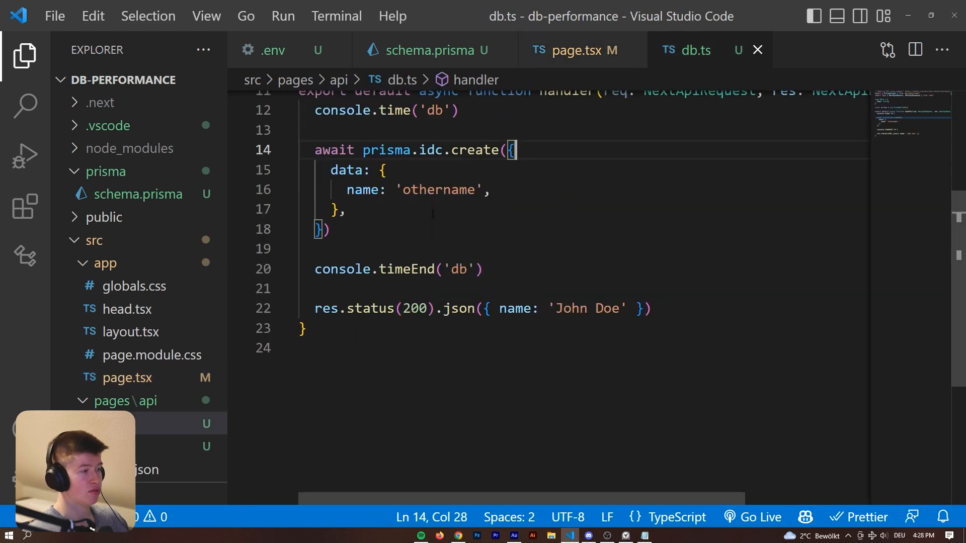
Step: Replace the create call with findFirst using a where { id: 1 } filter
double_click(474, 253)
type("where")
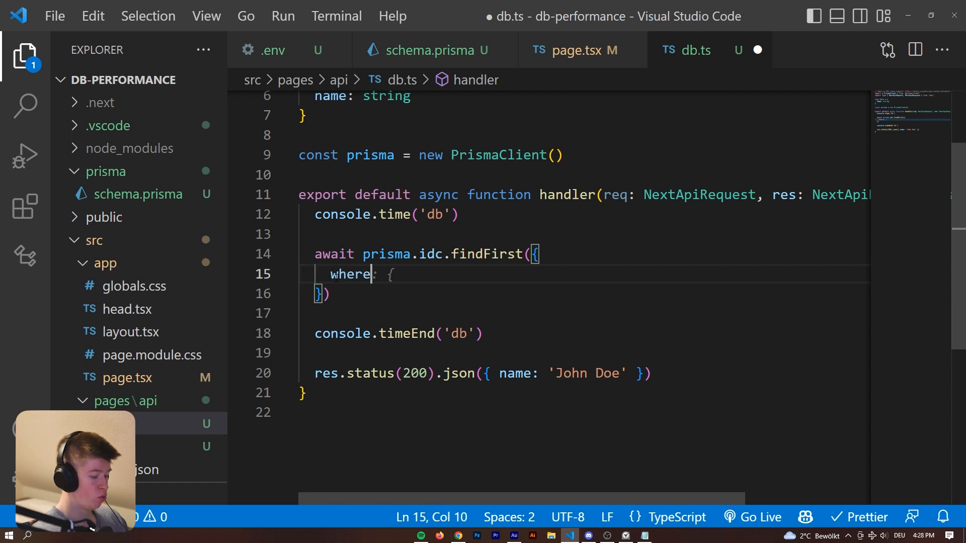
type("id: 1,")
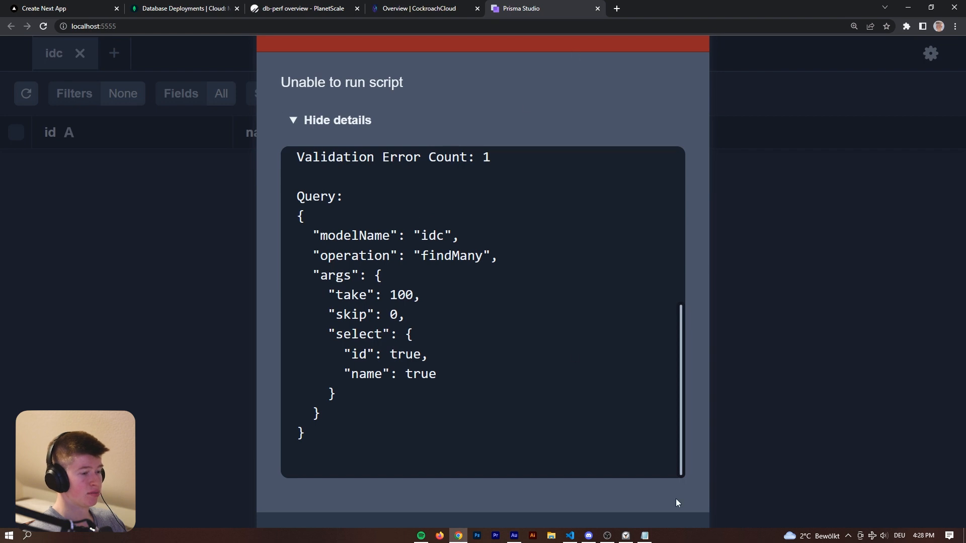
Step: Dismiss the 'Unable to run script' error so the idc records load
left_click(569, 535)
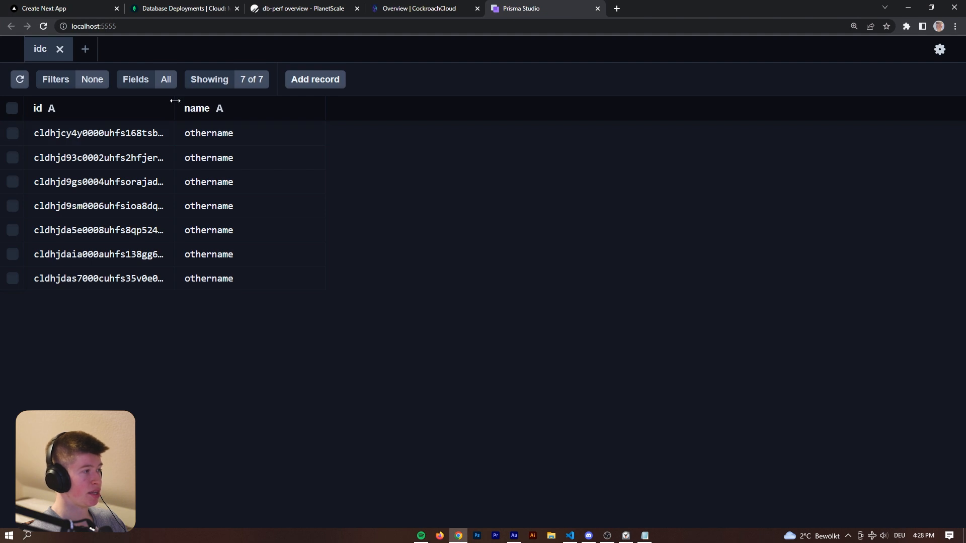
Step: Copy the first record's id cldhjcy4y0000uhfs168tsb8a from Prisma Studio into the where filter
left_click_drag(175, 108, 352, 108)
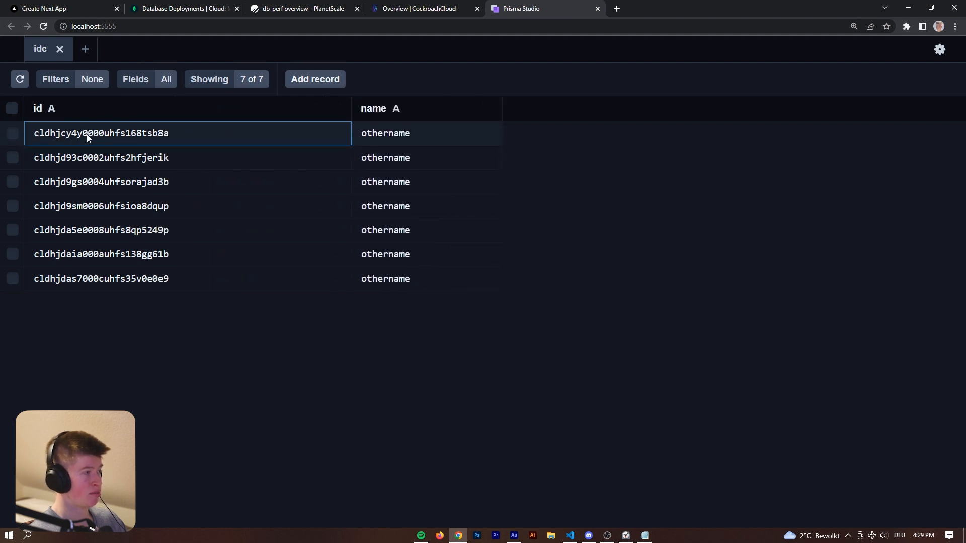
double_click(101, 133)
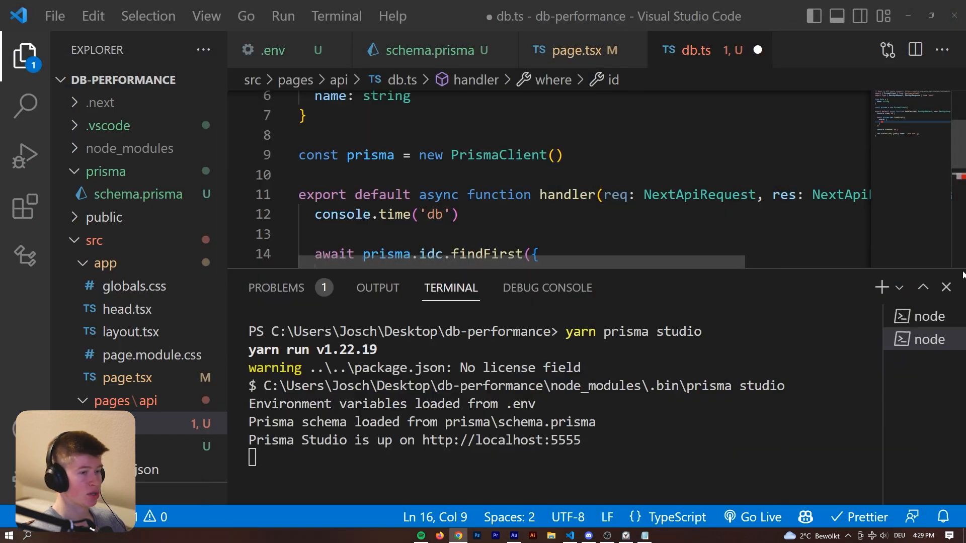
left_click(946, 287)
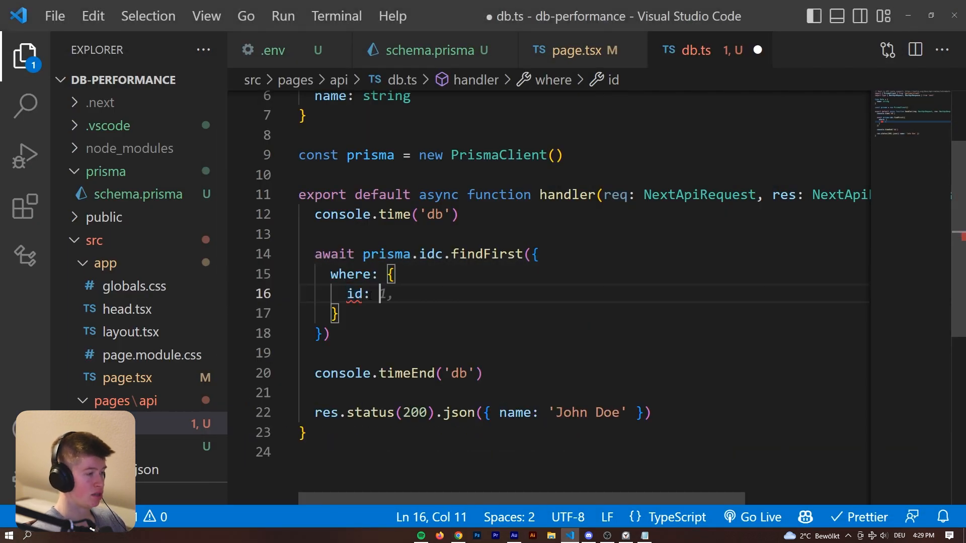
type("cldhjcy4y0000uhfs168tsb8a")
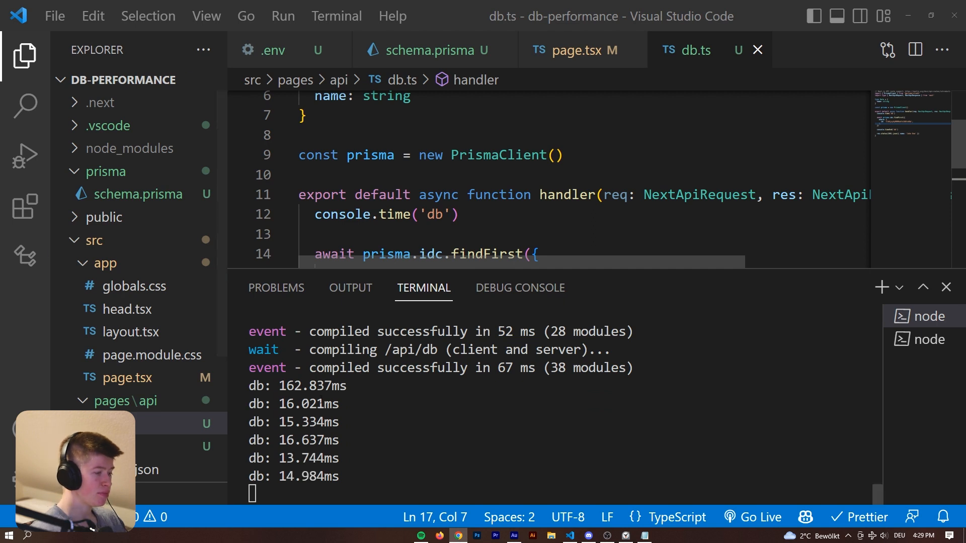
Step: Add a '-- READS' section with 'POSTGRES: 162.837ms;' to the results note
double_click(312, 386)
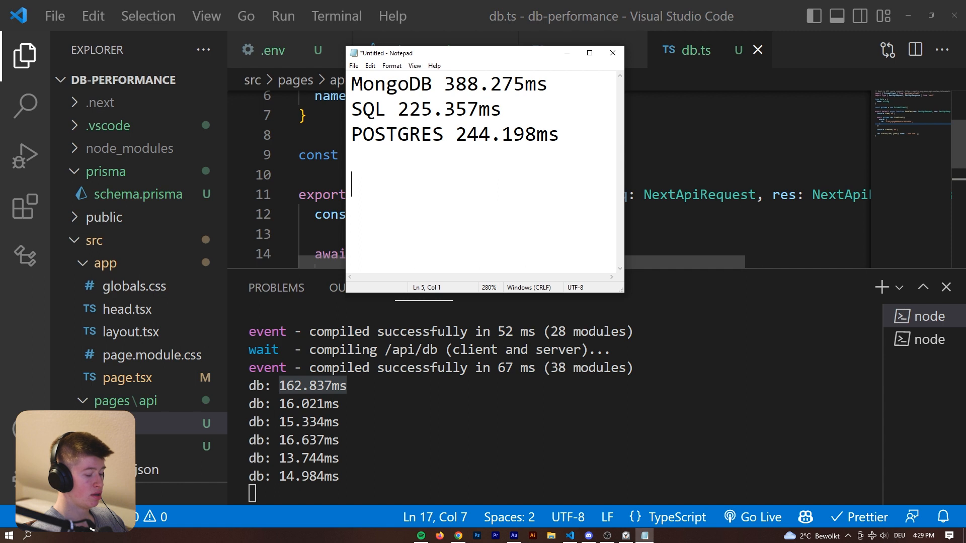
type("-- READS")
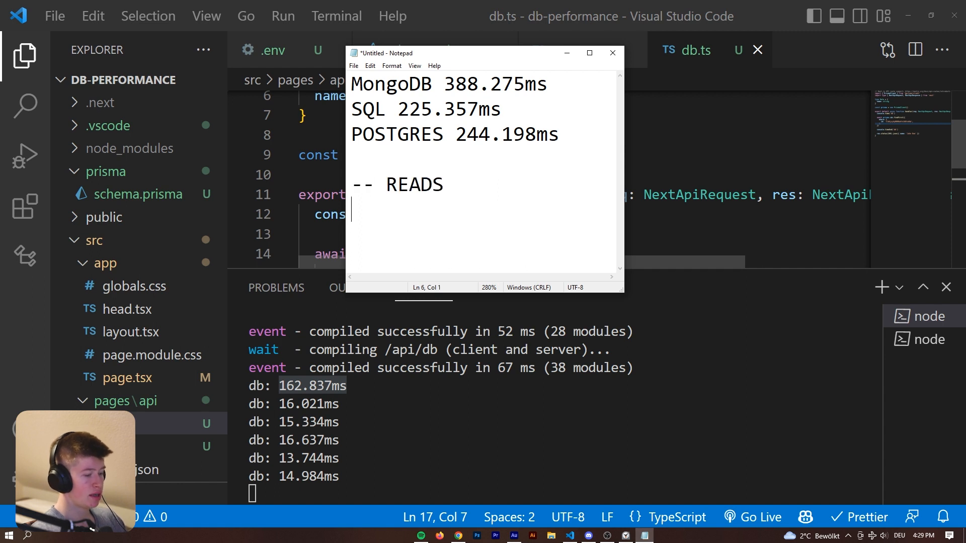
type("POSTR")
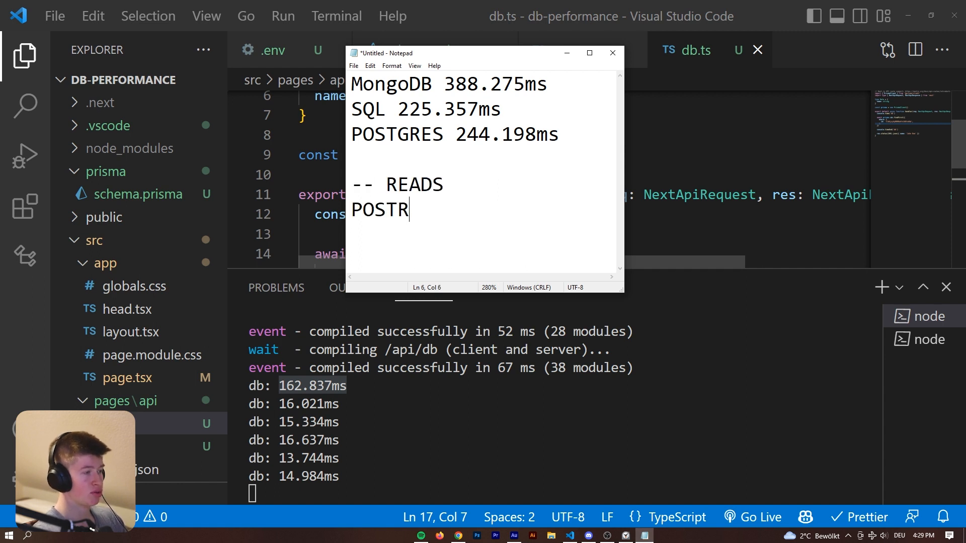
type("ES: 162.837ms")
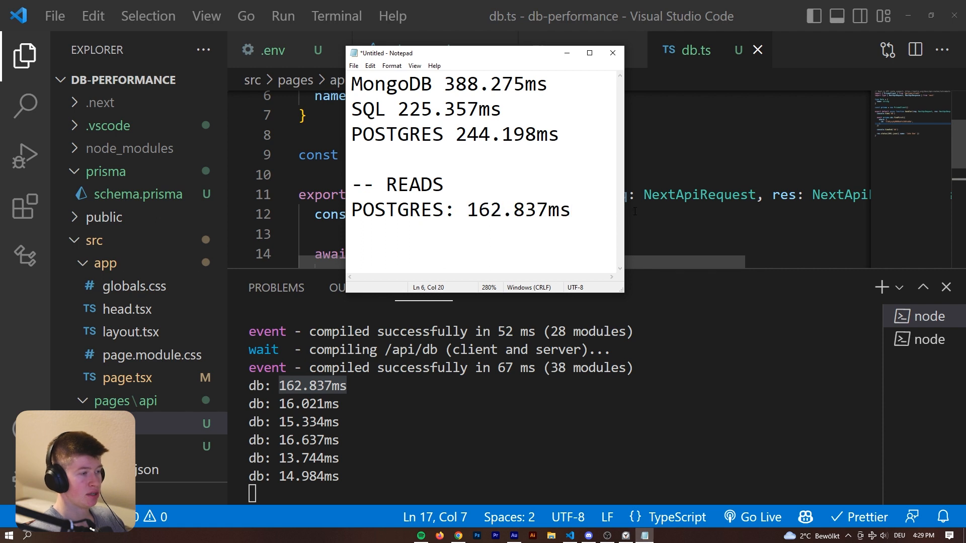
type(";")
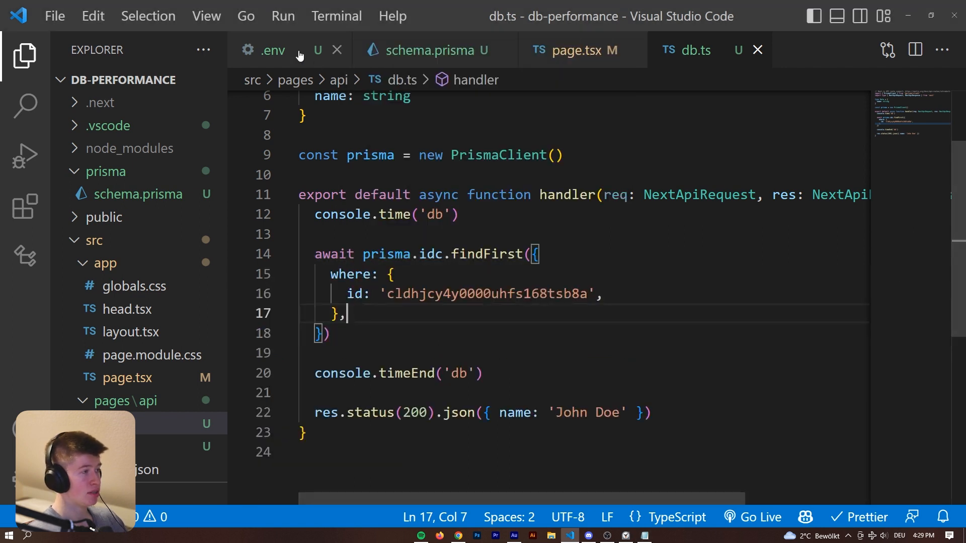
Step: Switch the schema provider to mysql with the DATABASE_URL_SQL connection
left_click(425, 50)
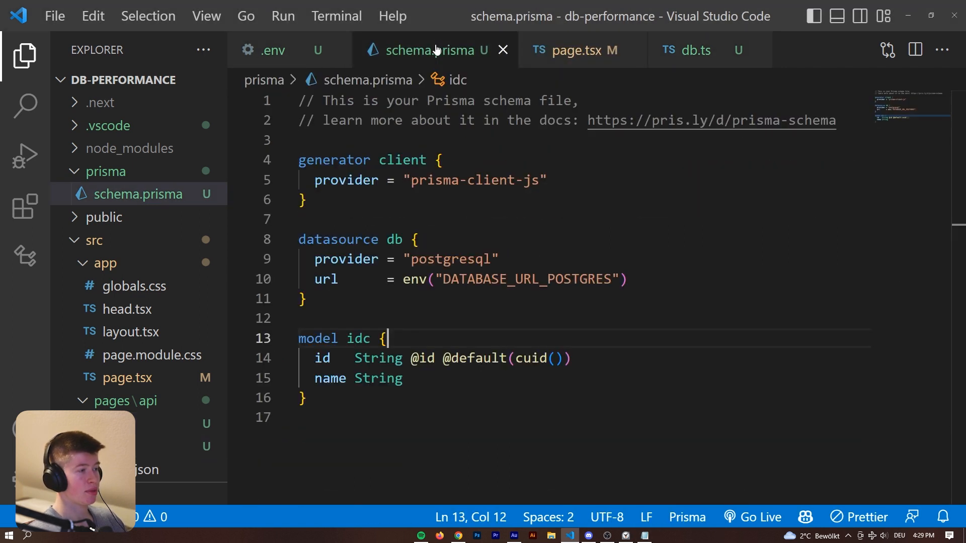
double_click(528, 279)
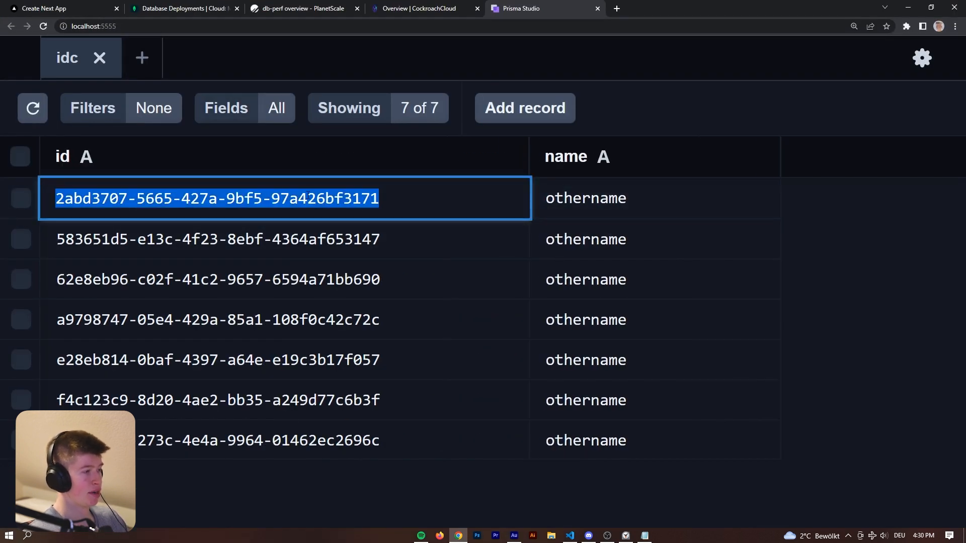
left_click(567, 535)
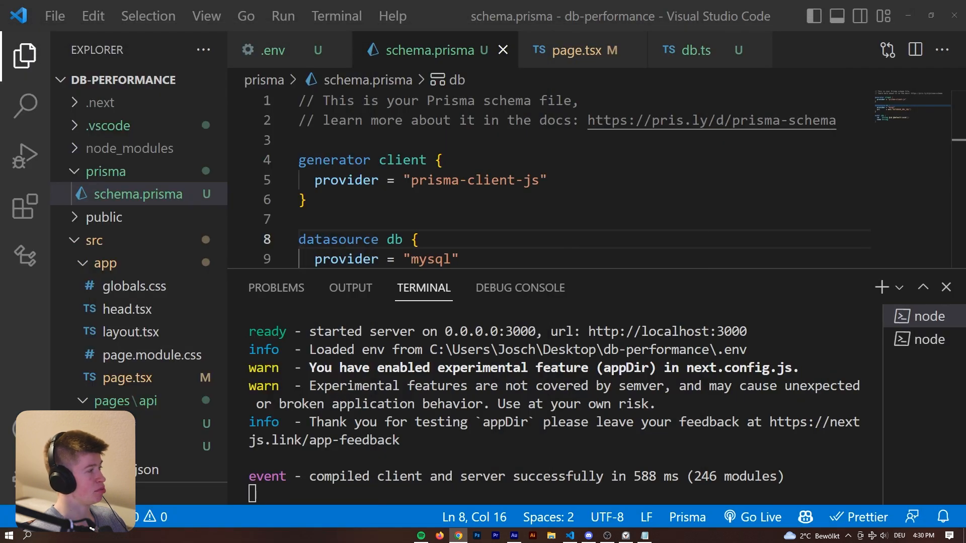
left_click(947, 287)
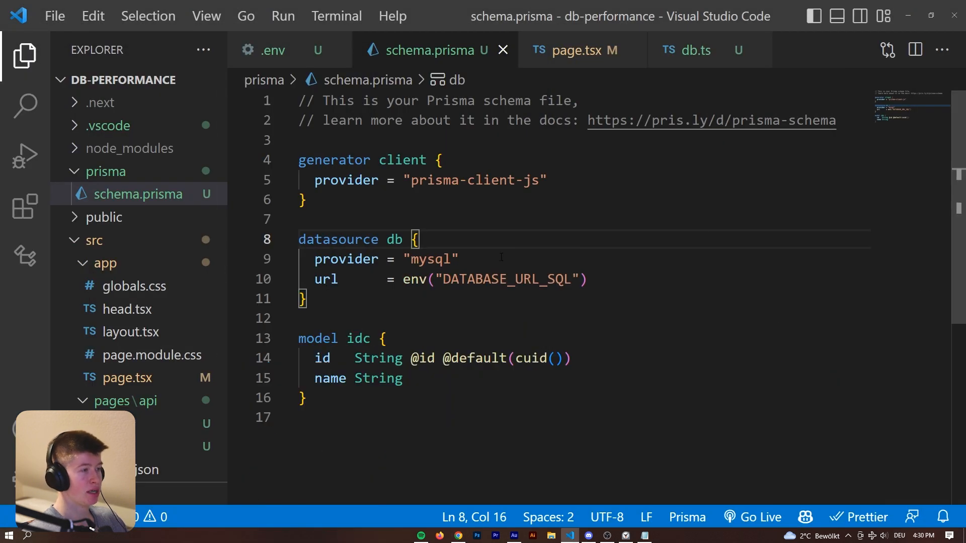
Step: Put an id copied from Prisma Studio into the db.ts findFirst filter
left_click(692, 51)
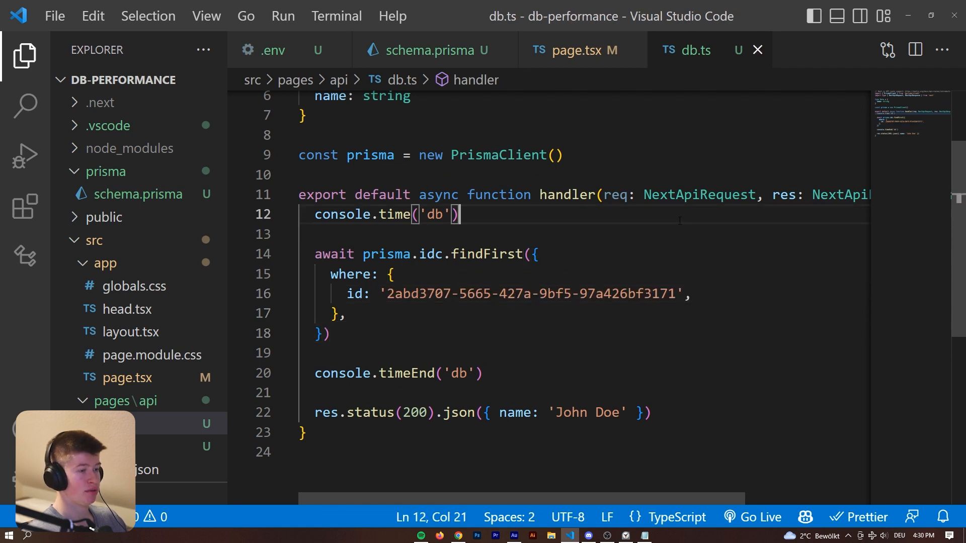
left_click(394, 274)
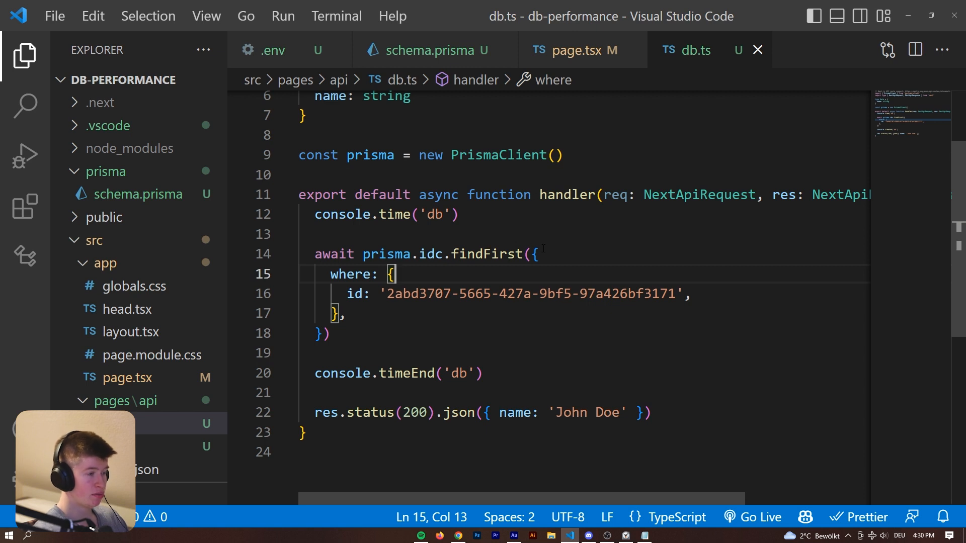
left_click(429, 51)
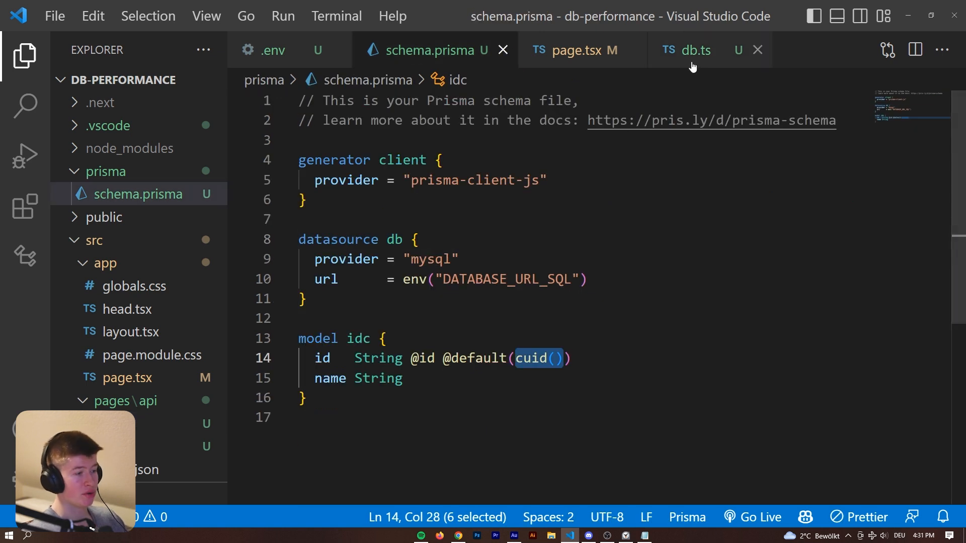
left_click(685, 50)
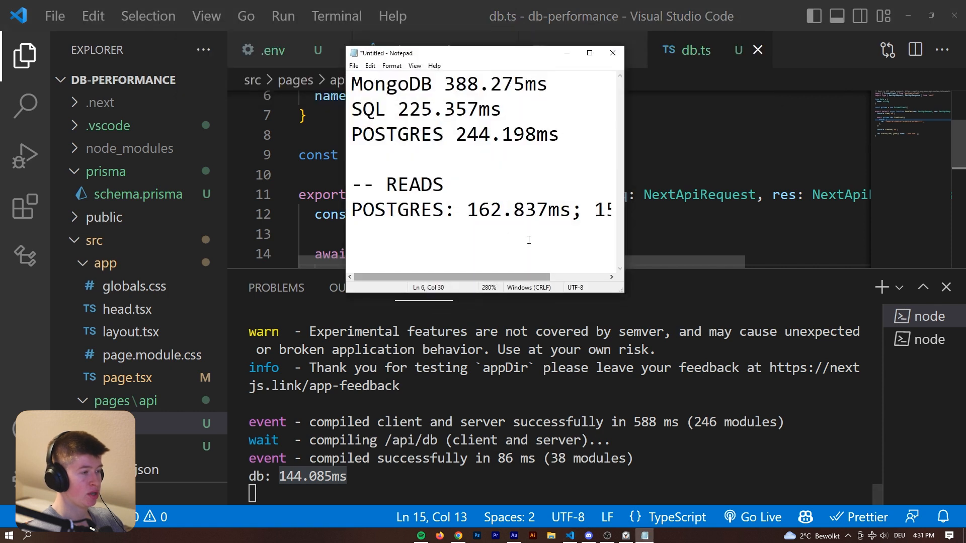
Step: Add 'SQL: 144.085ms;' under READS, then bring the code editor back
scroll("right", 3)
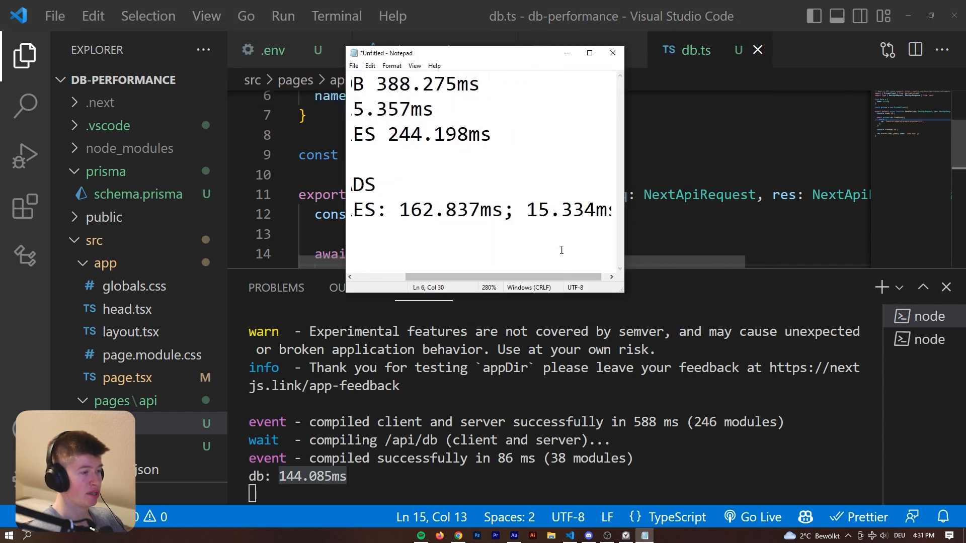
type("S")
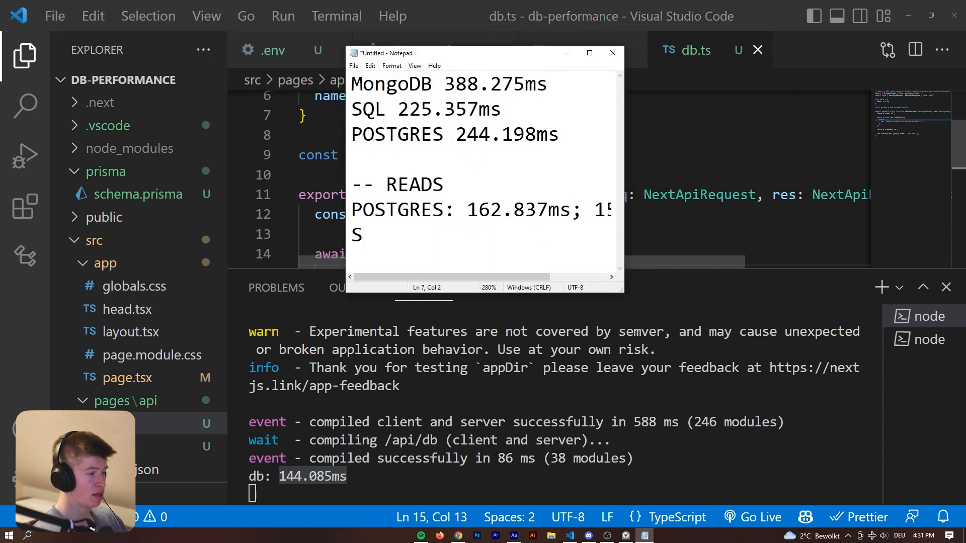
type("QL: 144.085ms")
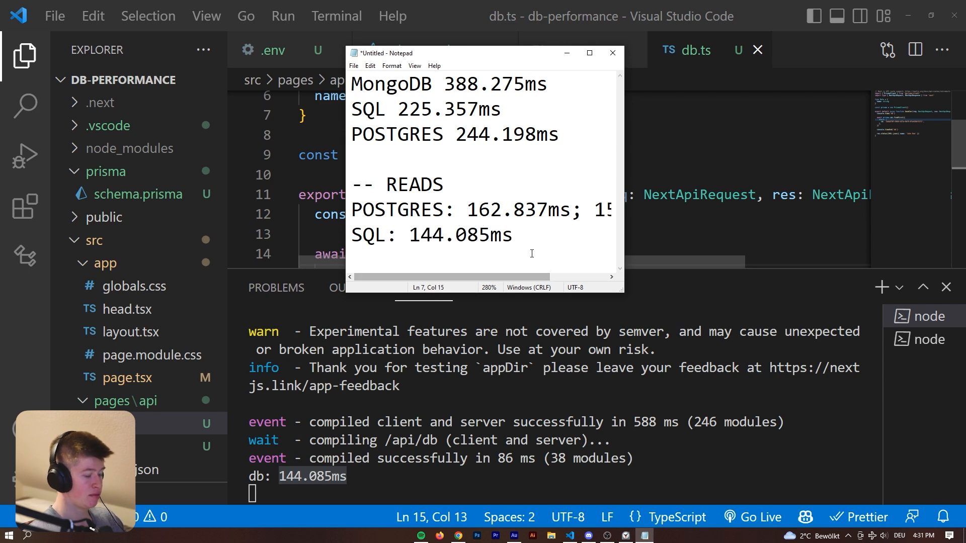
type(";")
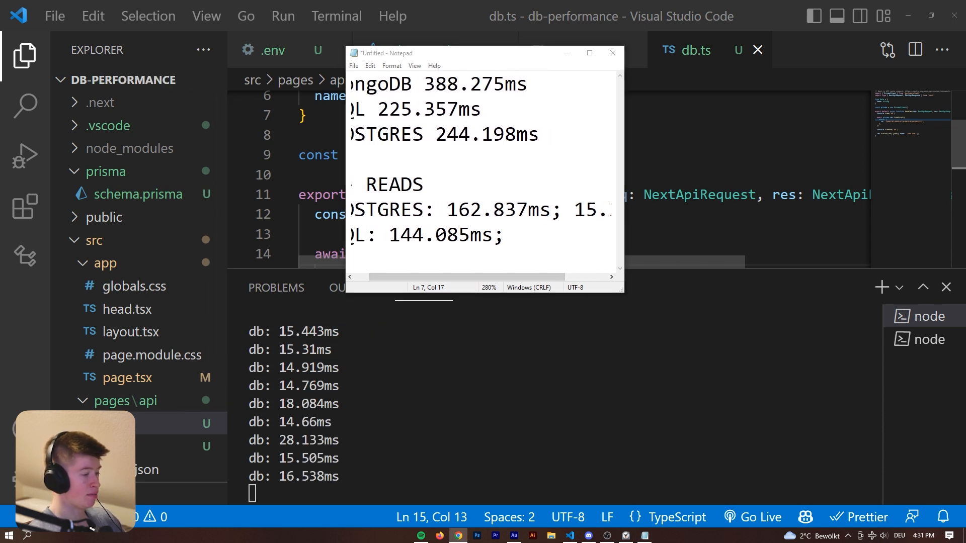
scroll("down", 3)
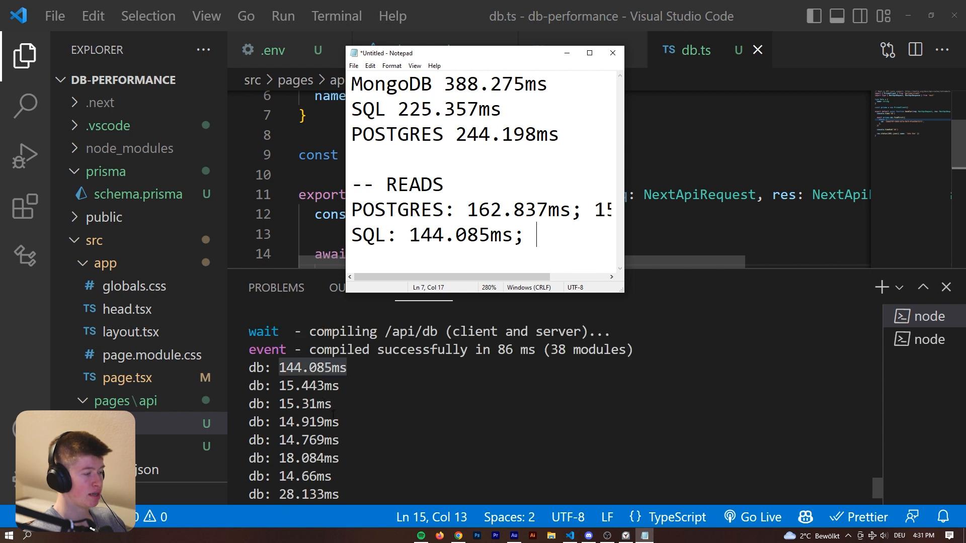
left_click(610, 53)
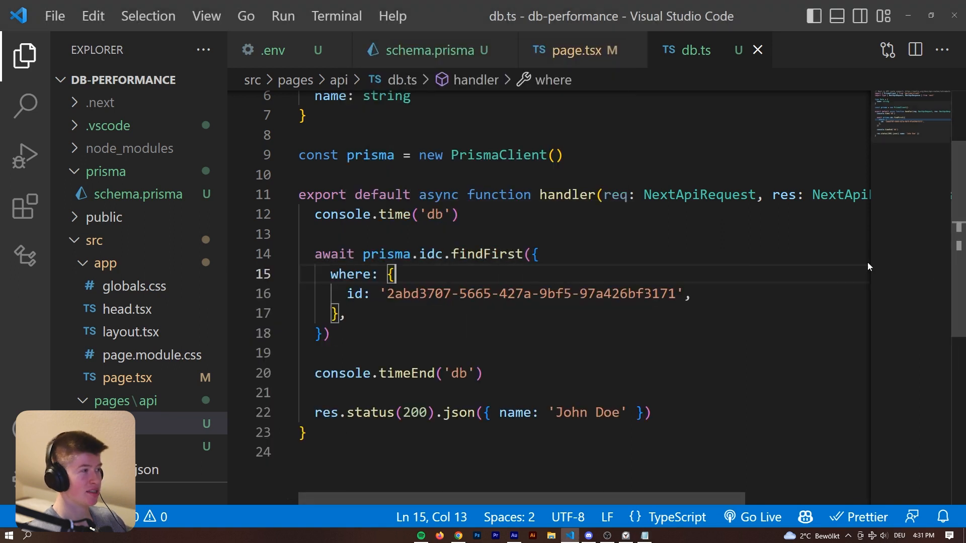
Step: Use DATABASE_URL_NOSQL from .env in the schema for the MongoDB read
left_click(272, 51)
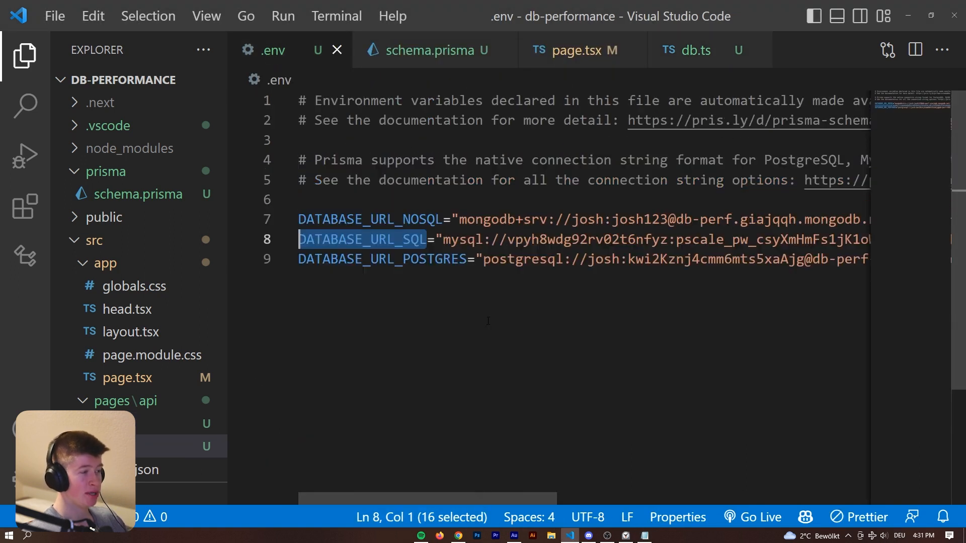
left_click(432, 50)
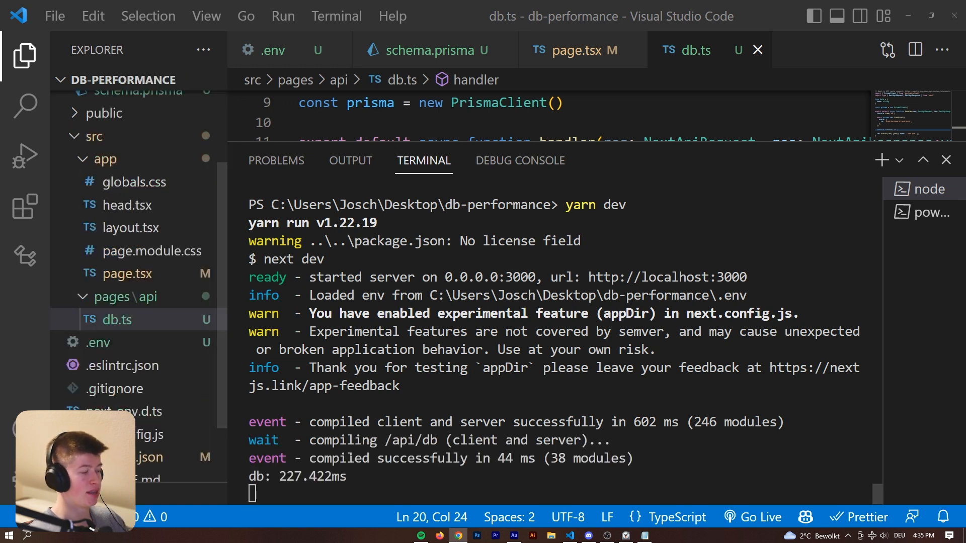
Step: Add 'NOSQL: 227.422ms;' plus a repeat read time under READS in the notes
double_click(317, 476)
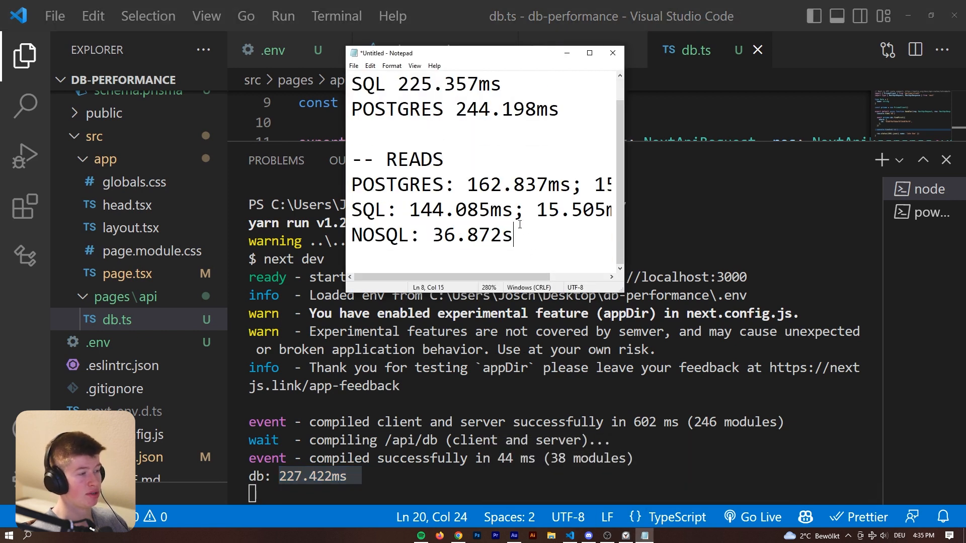
type("227.422ms;")
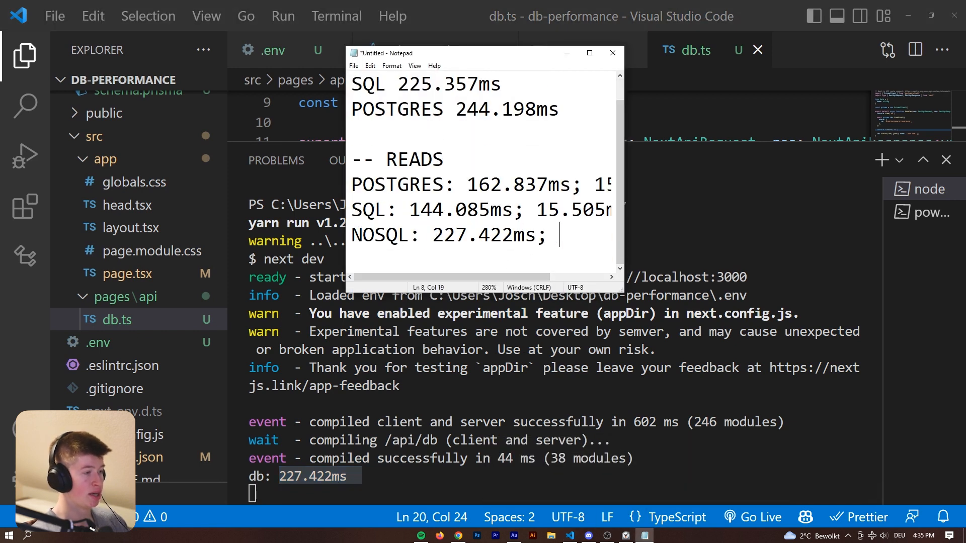
double_click(465, 210)
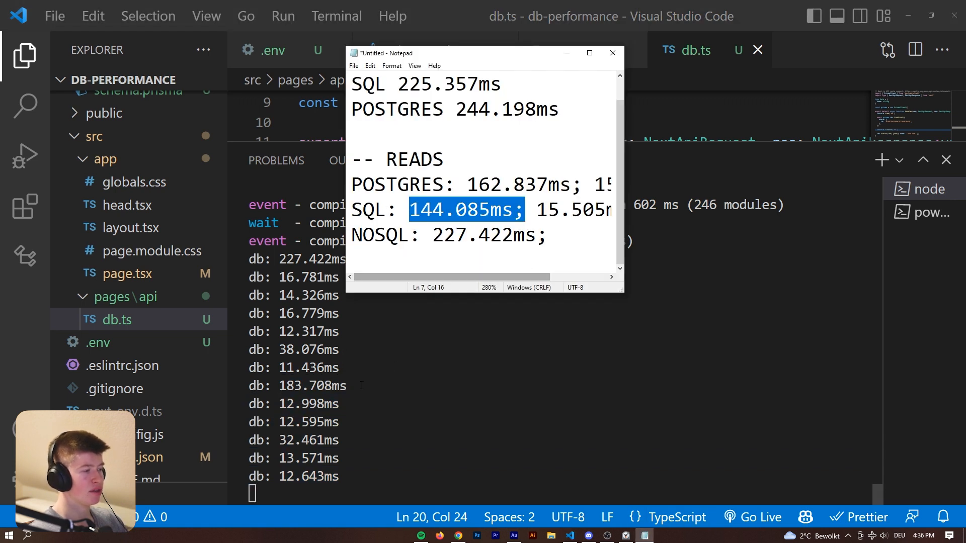
left_click(611, 53)
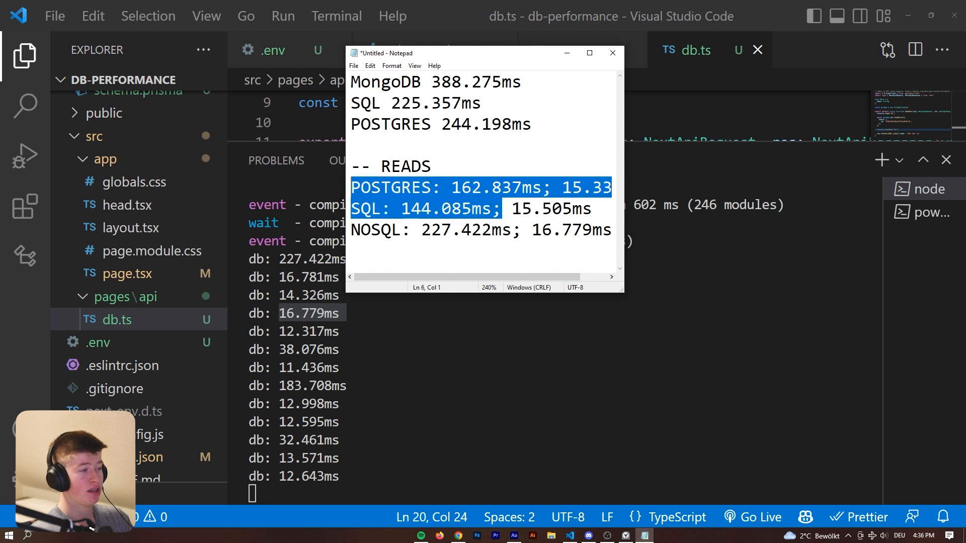
Step: Complete the NOSQL reads line with the 16.779ms repeat time and set the Notepad notes aside
scroll("right", 3)
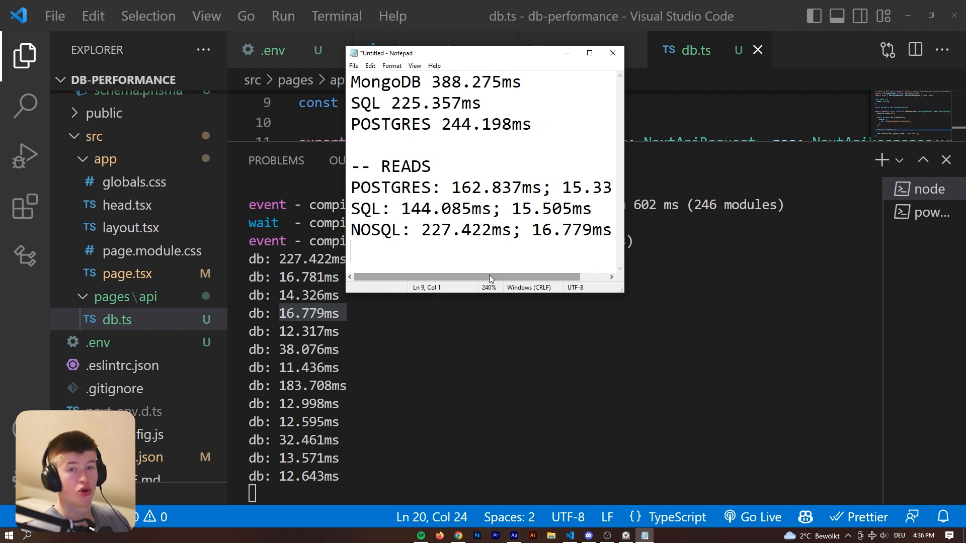
mouse_move(594, 213)
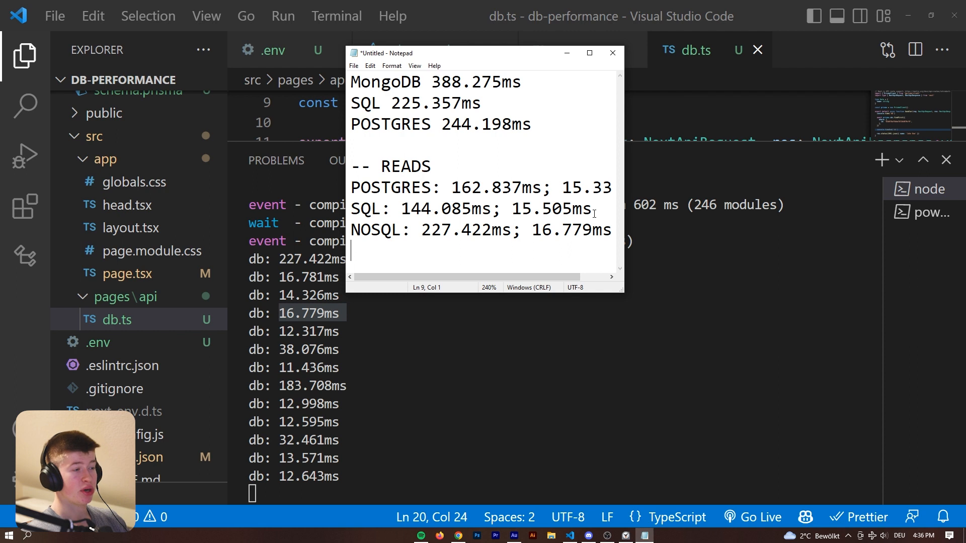
triple_click(481, 229)
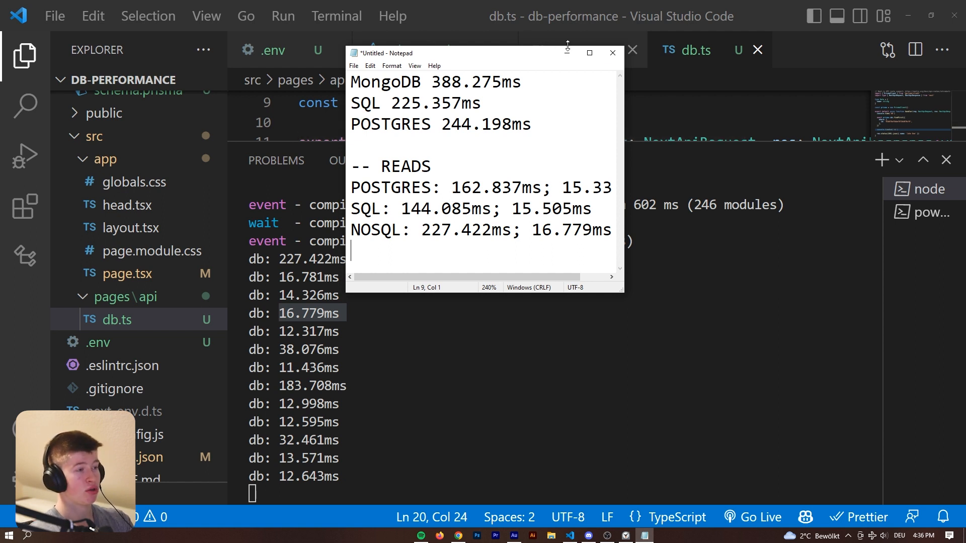
mouse_move(565, 52)
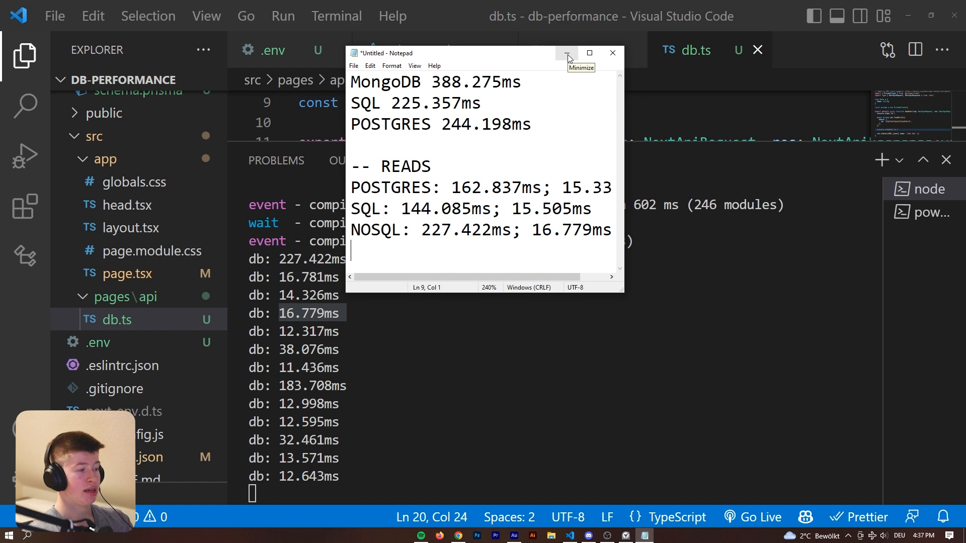
left_click(565, 53)
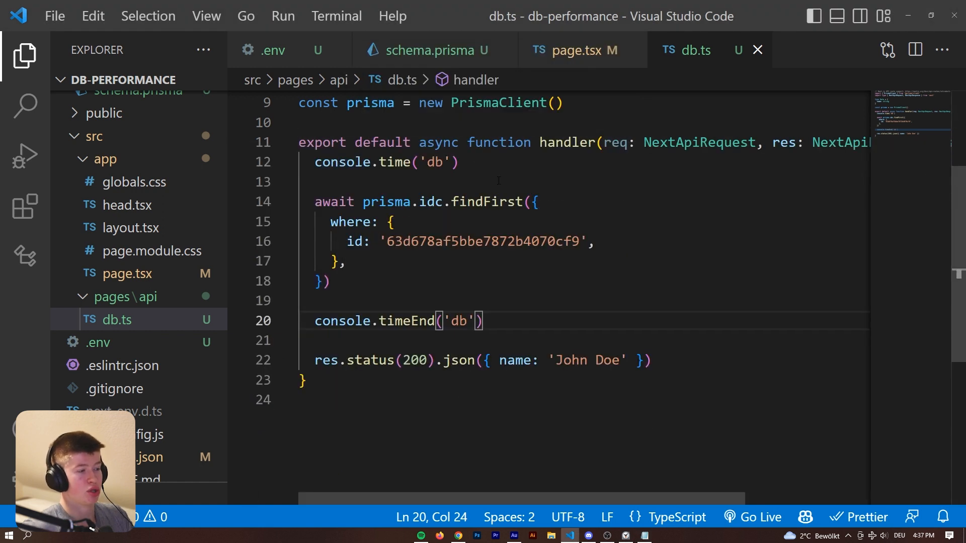